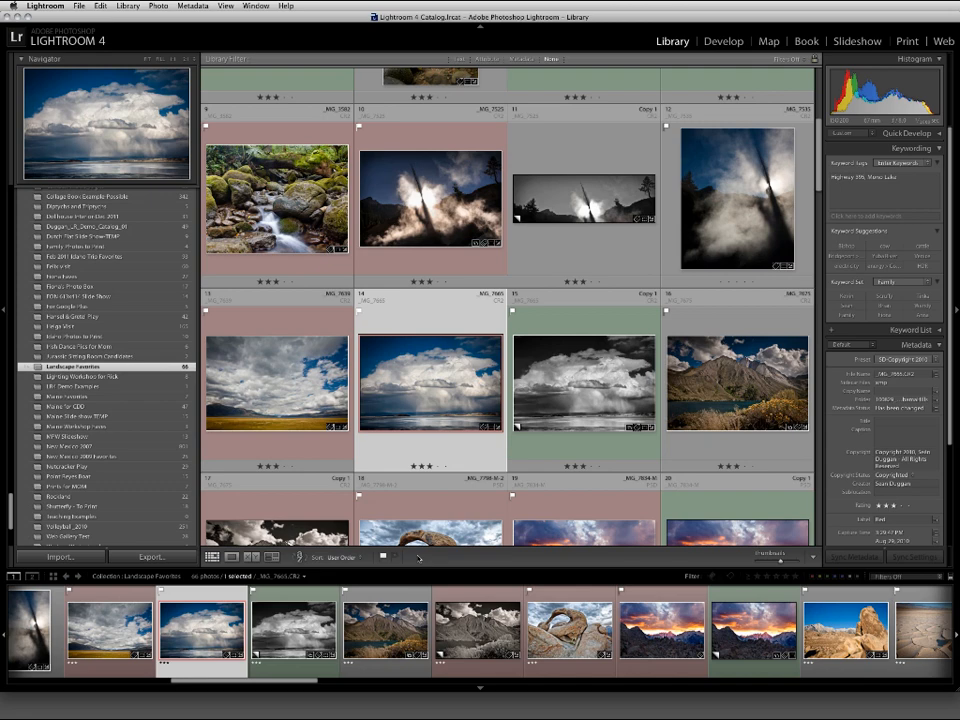
# Step: Open the storm cloud photo from Landscape Favorites in the Develop module
pyautogui.click(226, 5)
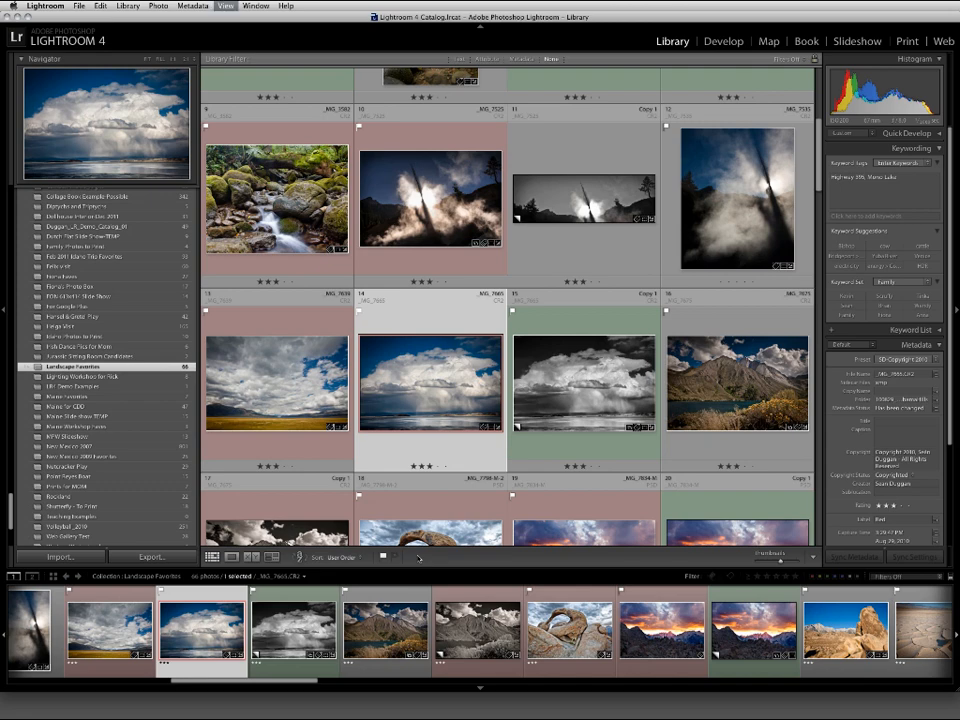
pyautogui.click(723, 41)
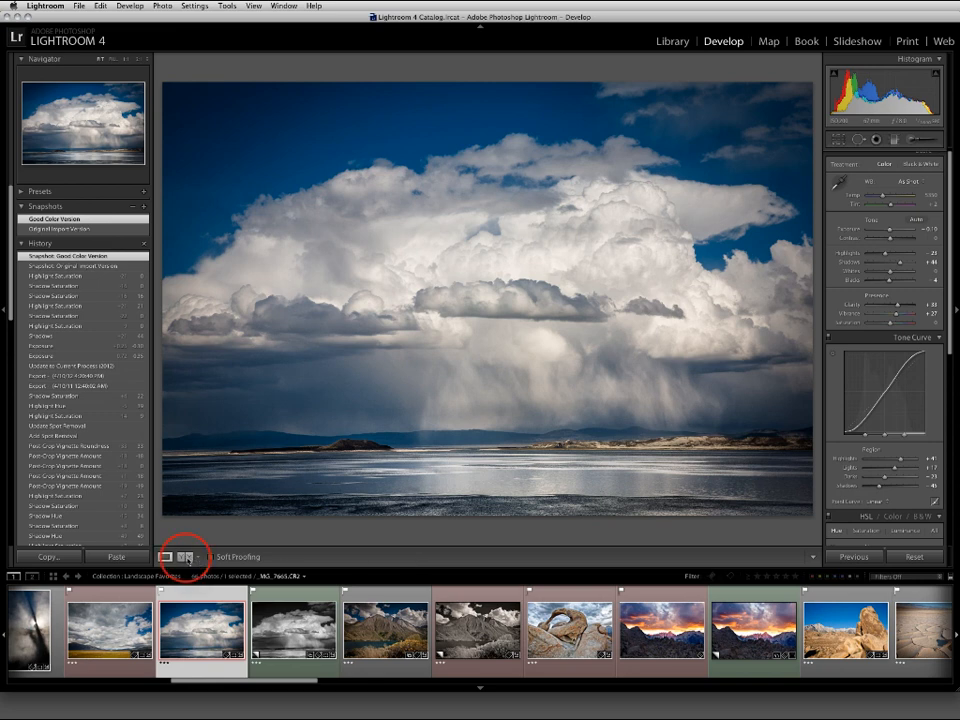
pyautogui.moveTo(184, 557)
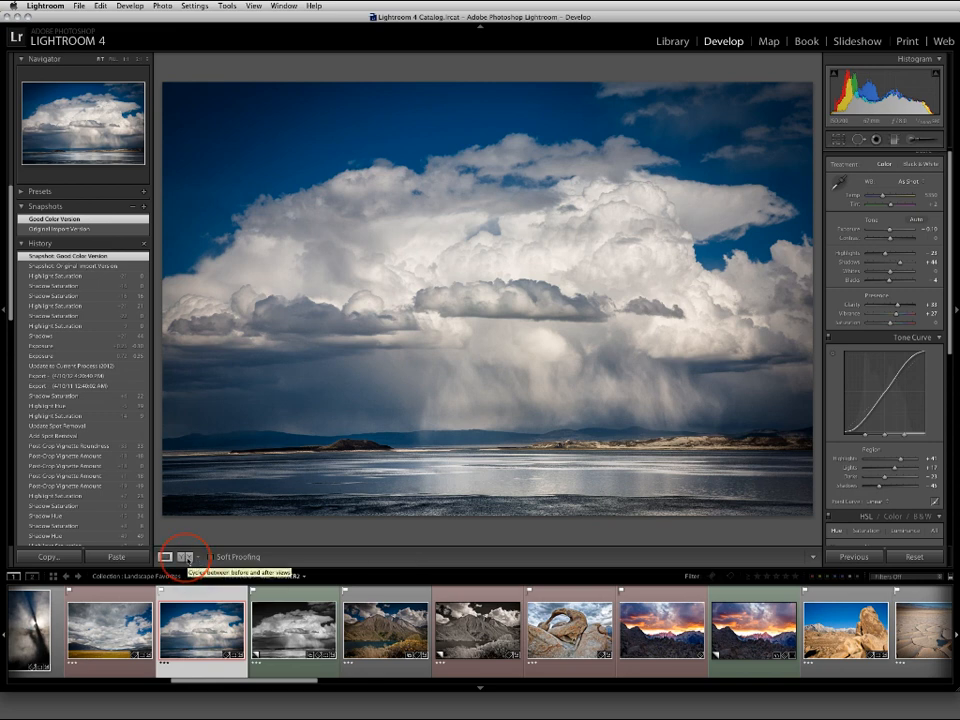
# Step: Switch the storm cloud photo into the Before/After comparison view
pyautogui.click(184, 557)
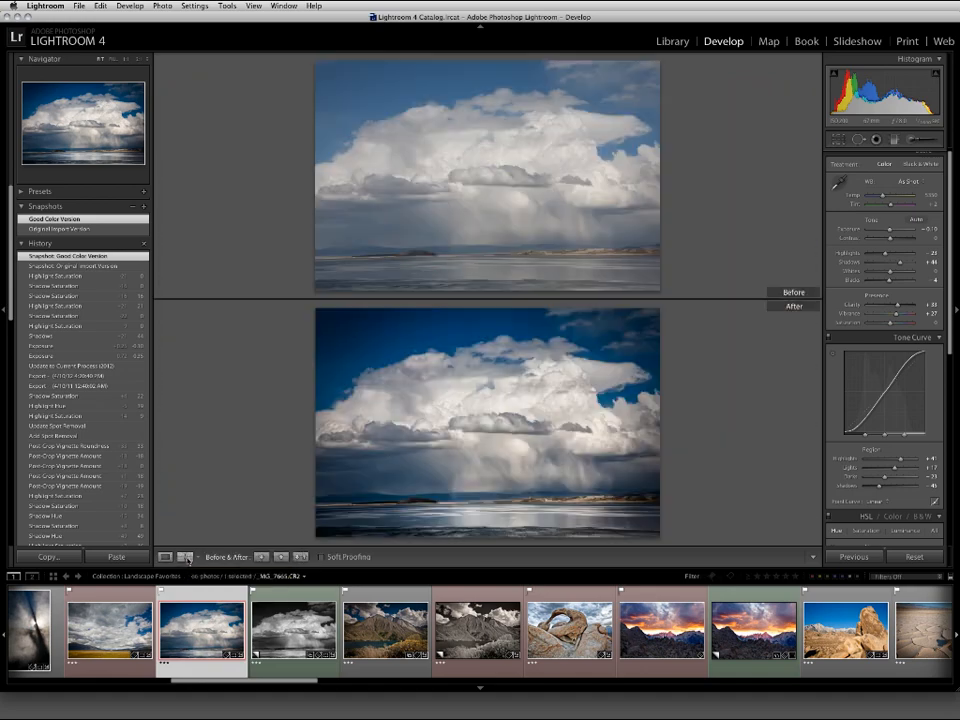
pyautogui.click(184, 557)
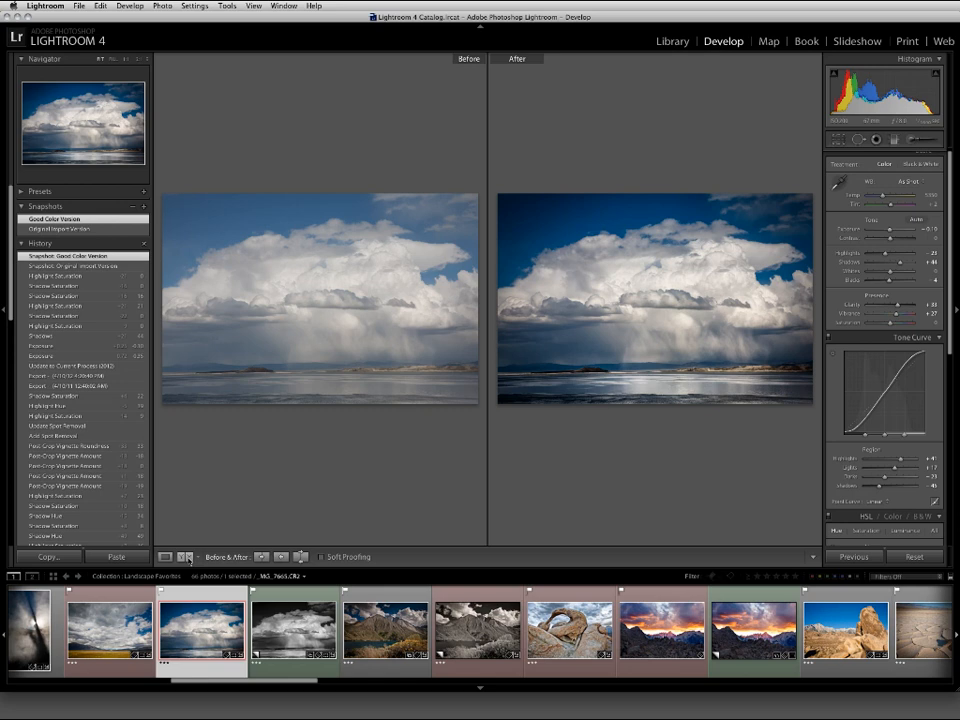
pyautogui.click(186, 557)
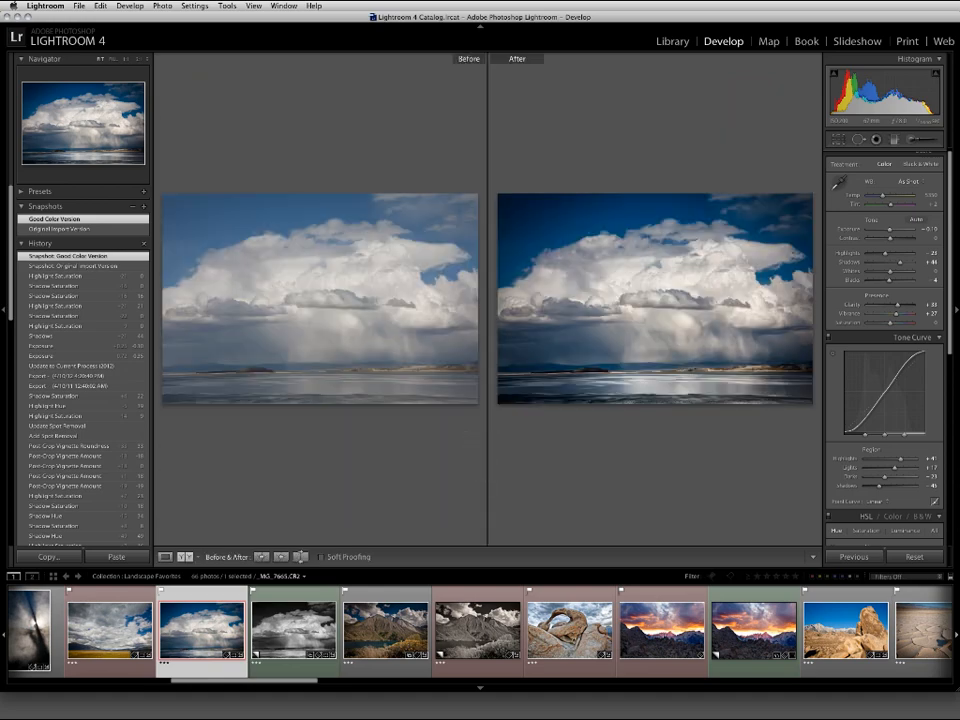
pyautogui.click(165, 557)
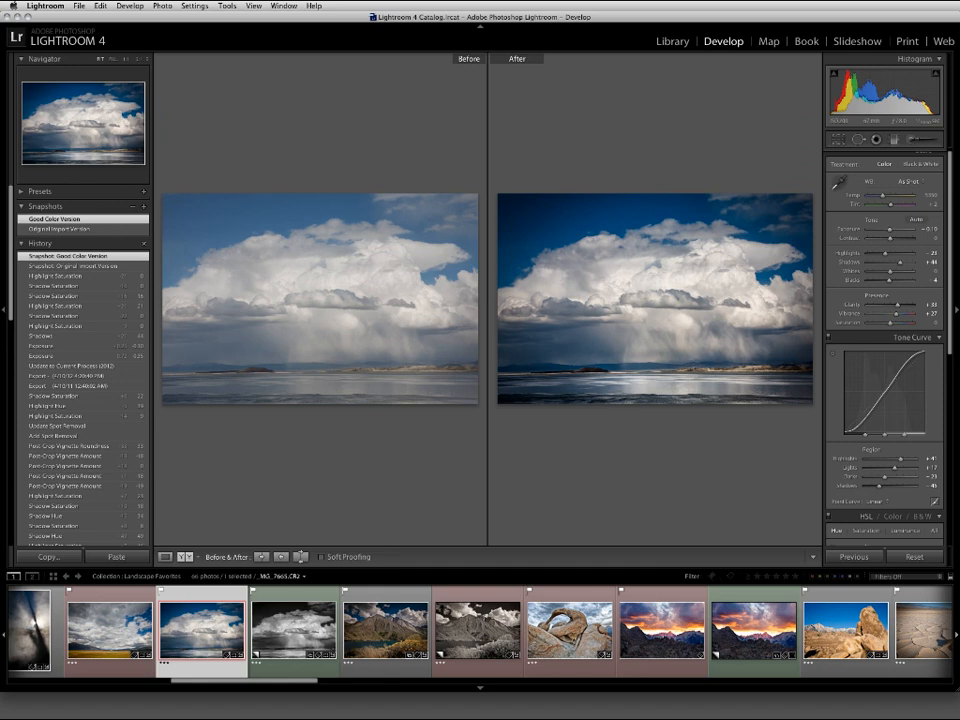
# Step: Cycle Before/After layouts with Alt+Y, ending on Left/Right side by side
pyautogui.press('alt+y')
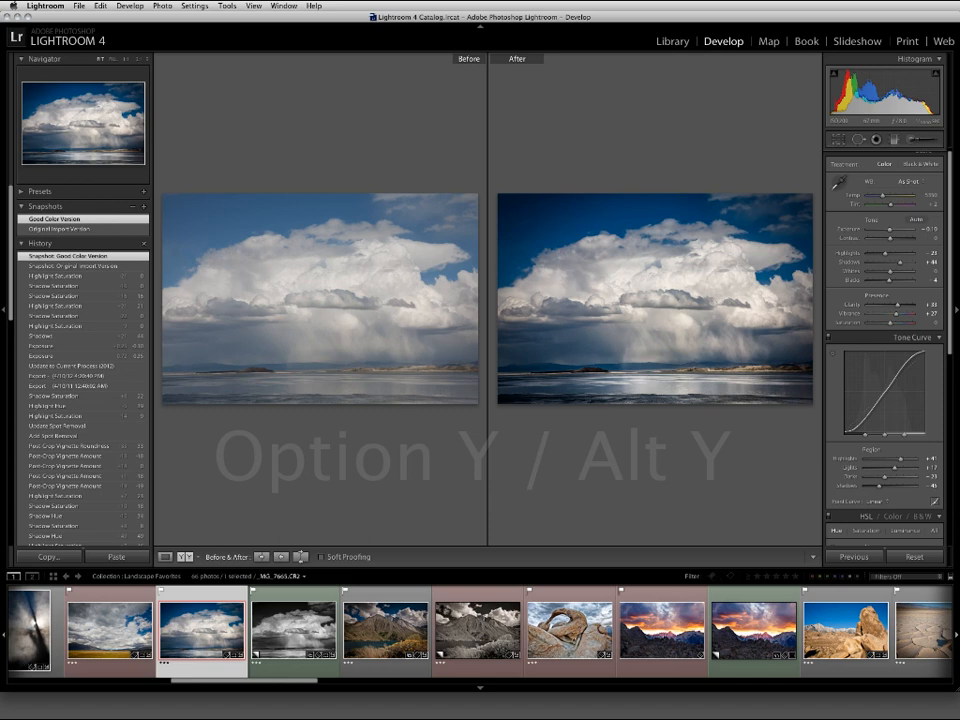
pyautogui.press('alt+y')
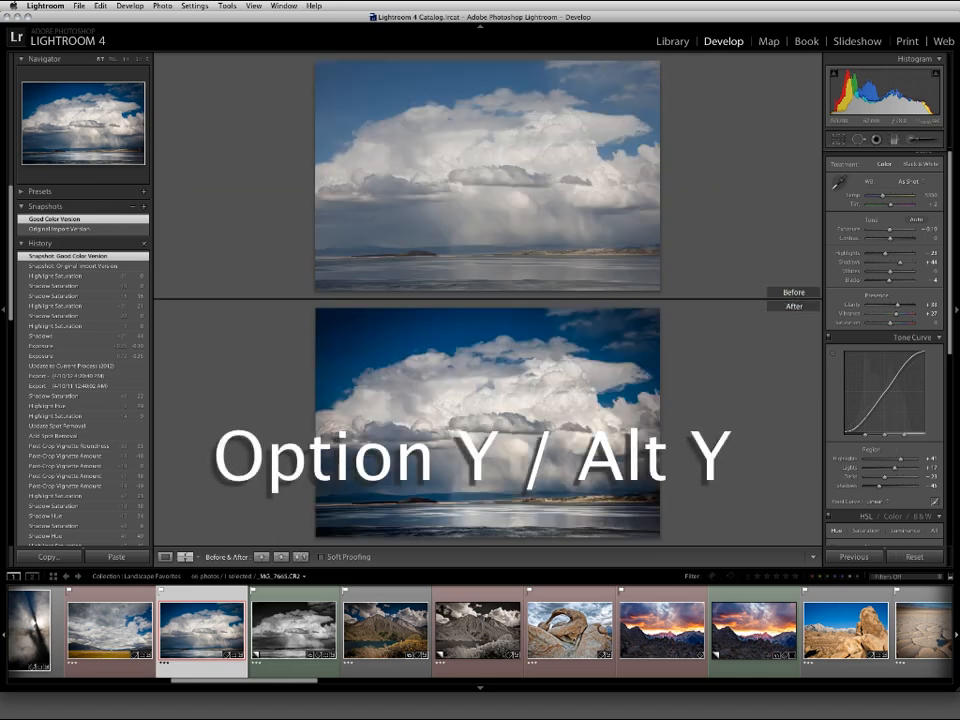
pyautogui.press('alt+y')
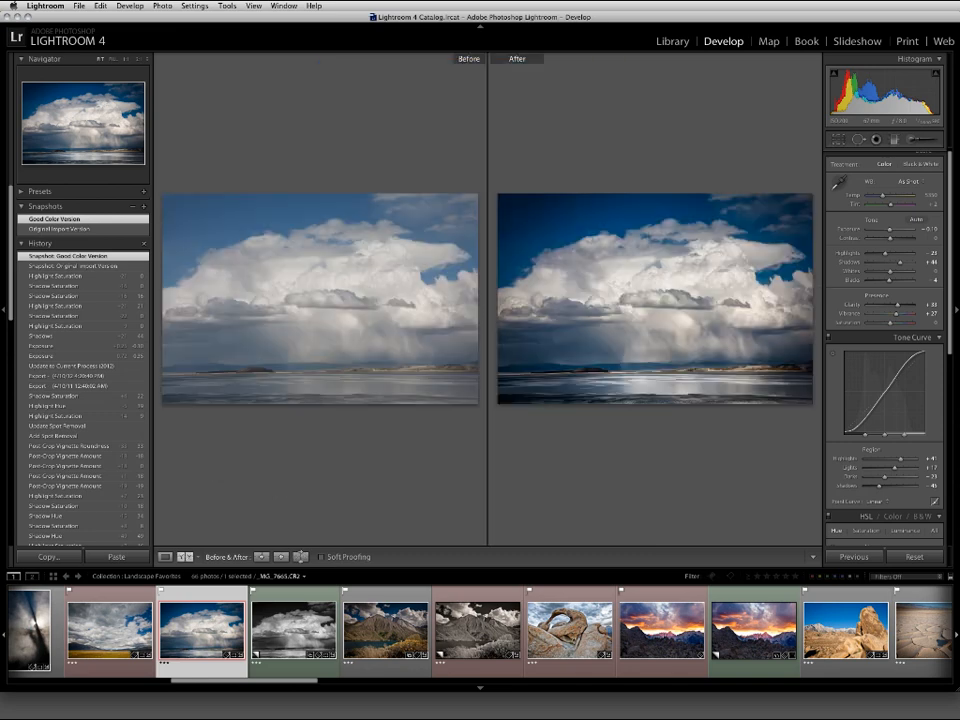
# Step: Preview the split-screen Before/After with Shift+Y, then return to the single photo view
pyautogui.press('shift+y')
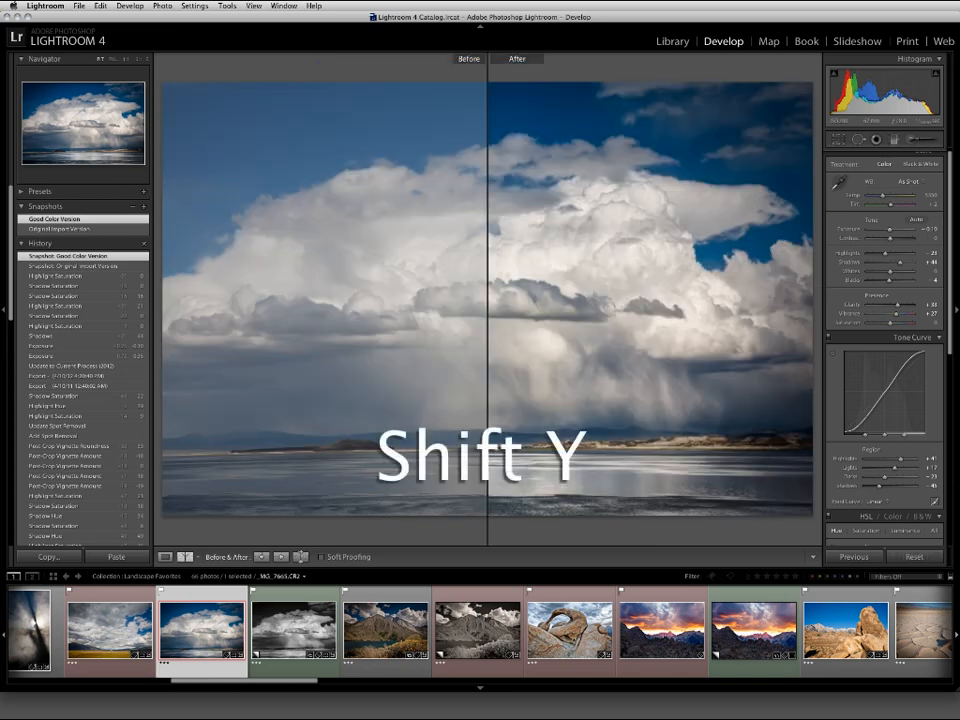
pyautogui.press('shift+y')
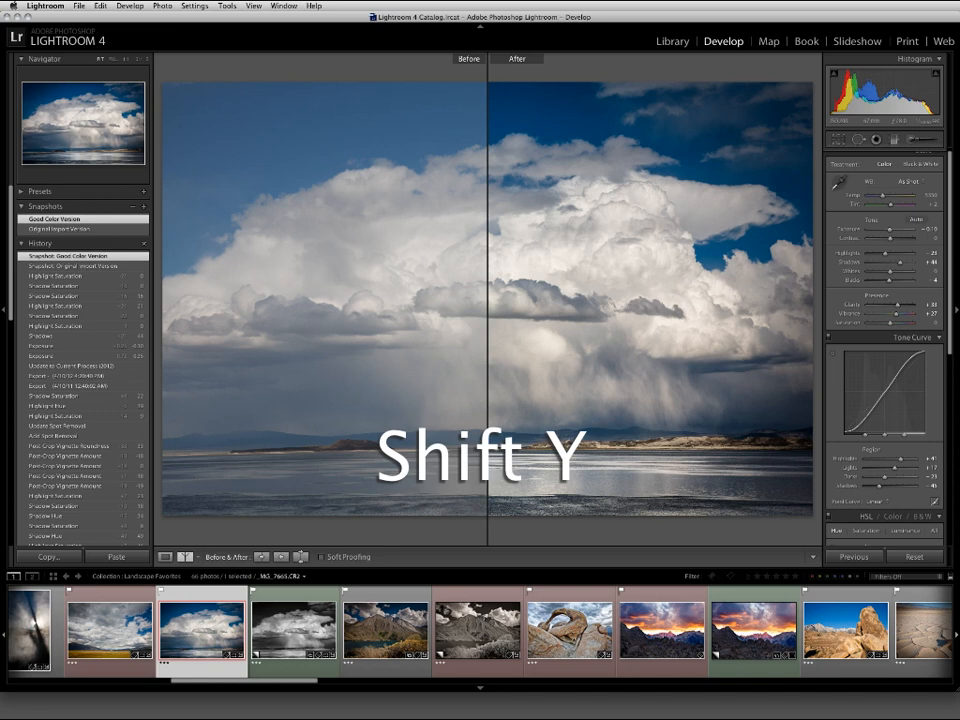
pyautogui.press('shift+y')
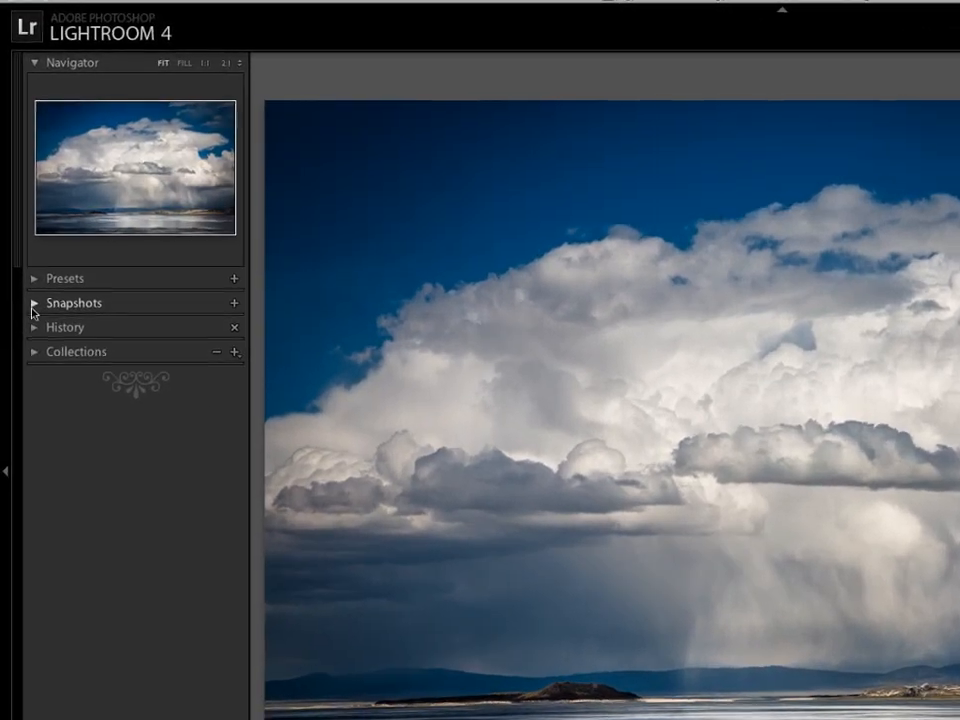
# Step: Expand the Snapshots panel and create a snapshot named 'Good Version'
pyautogui.click(35, 302)
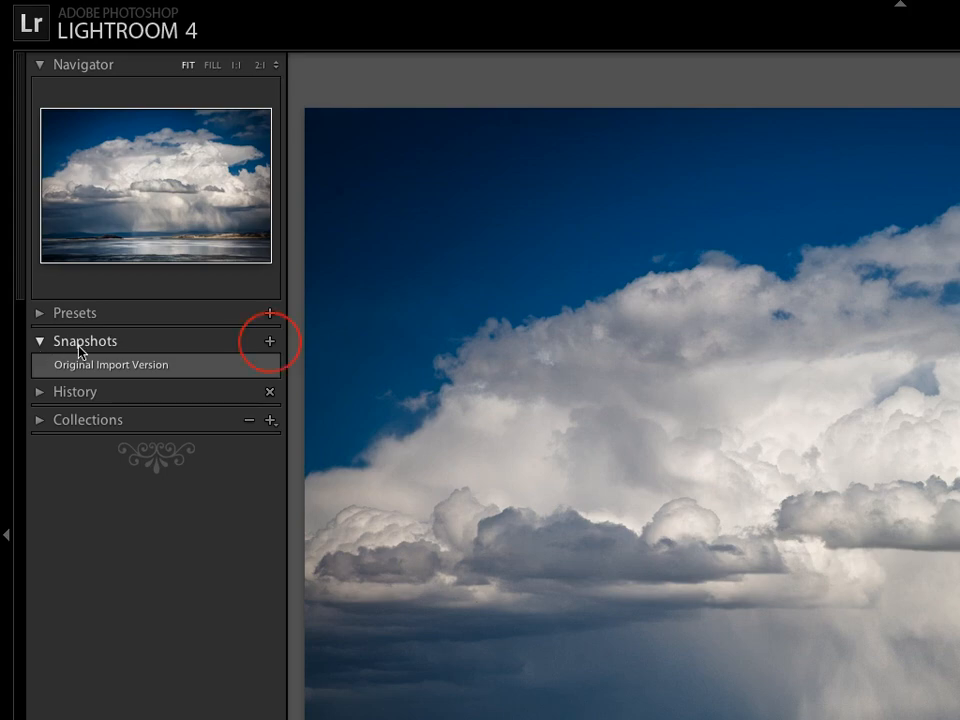
pyautogui.click(263, 333)
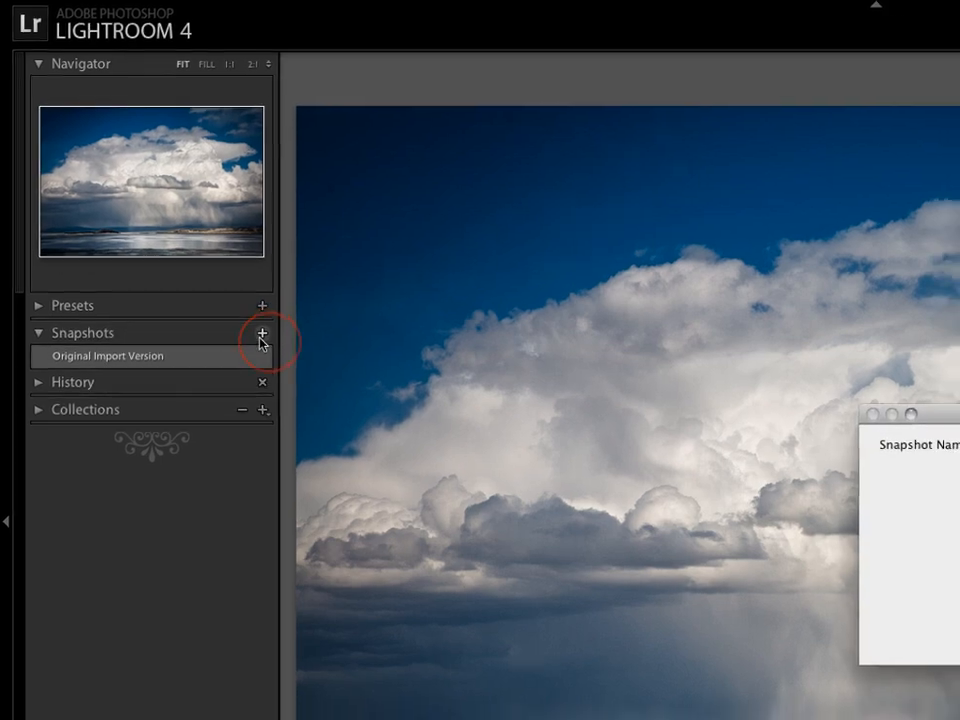
pyautogui.click(262, 333)
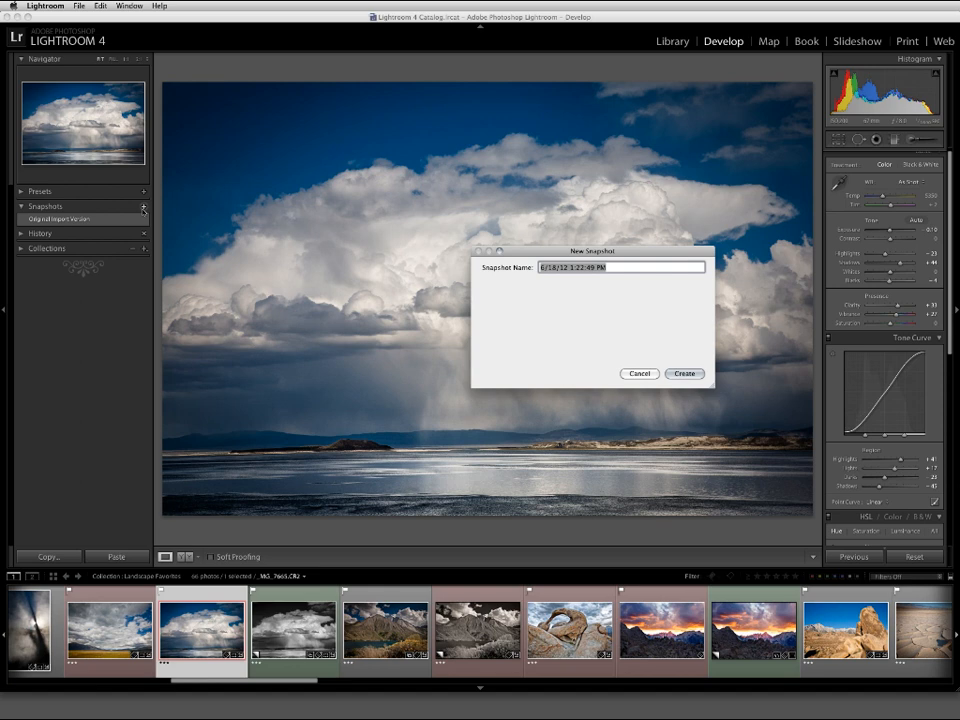
pyautogui.write('Good Version')
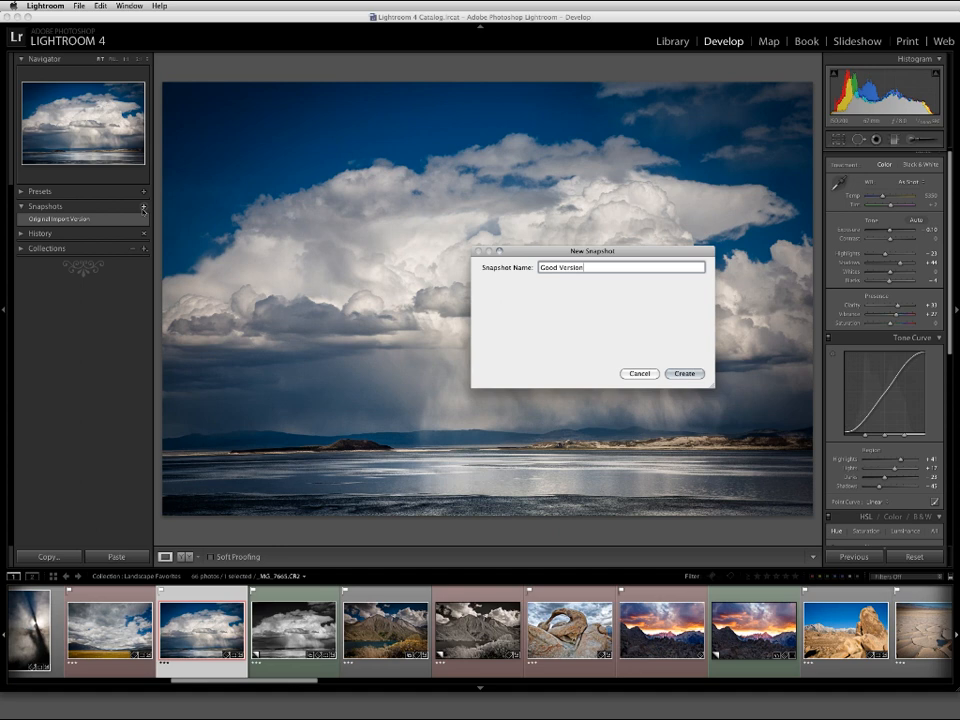
pyautogui.click(684, 373)
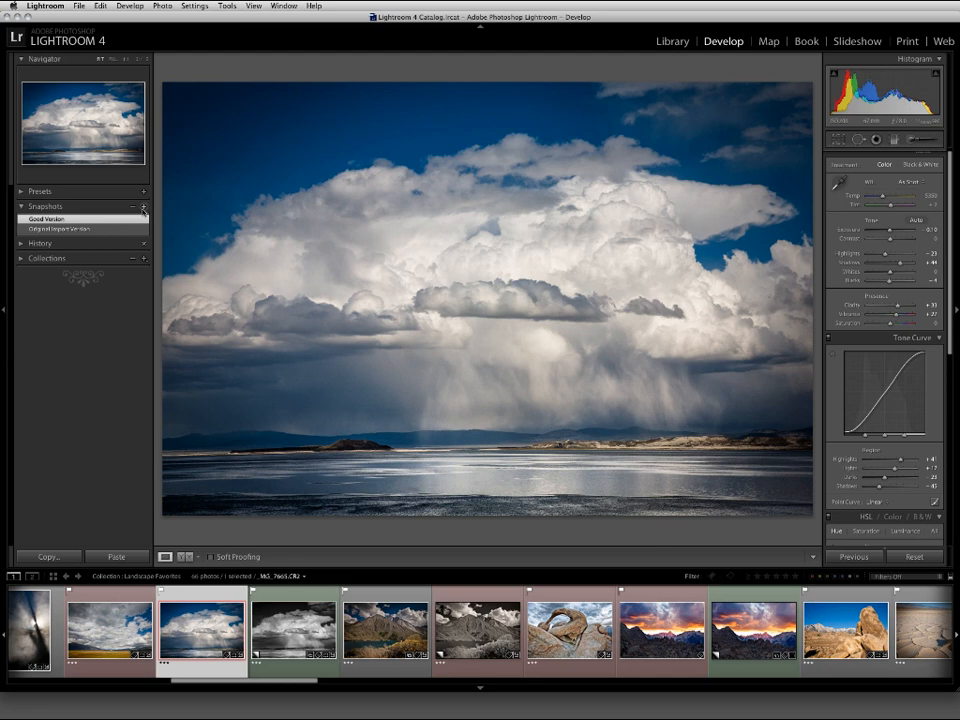
pyautogui.click(60, 229)
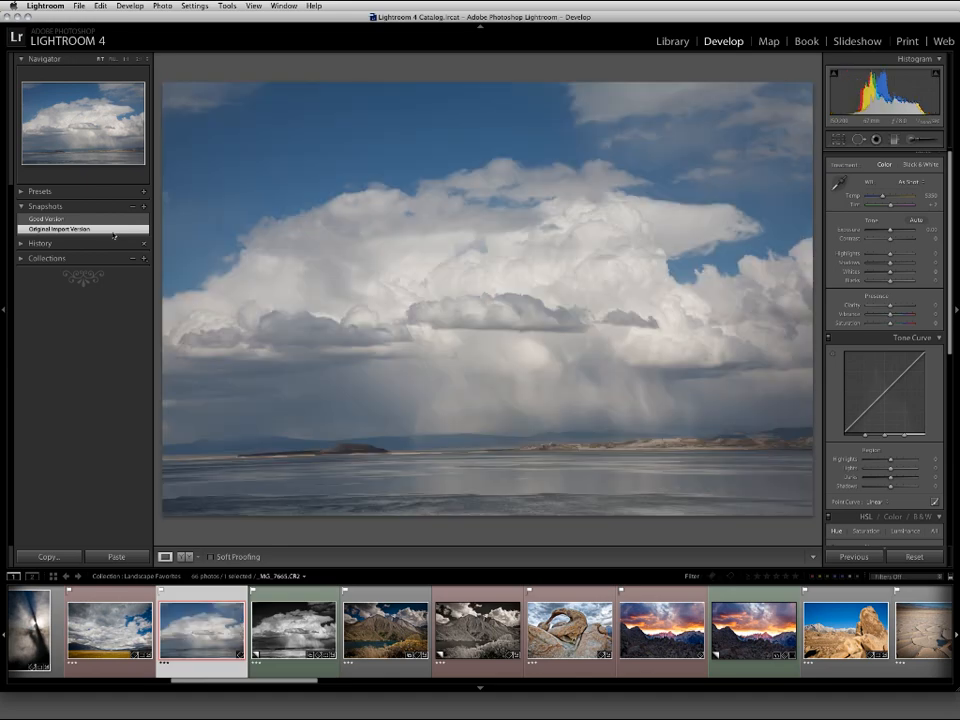
pyautogui.click(45, 218)
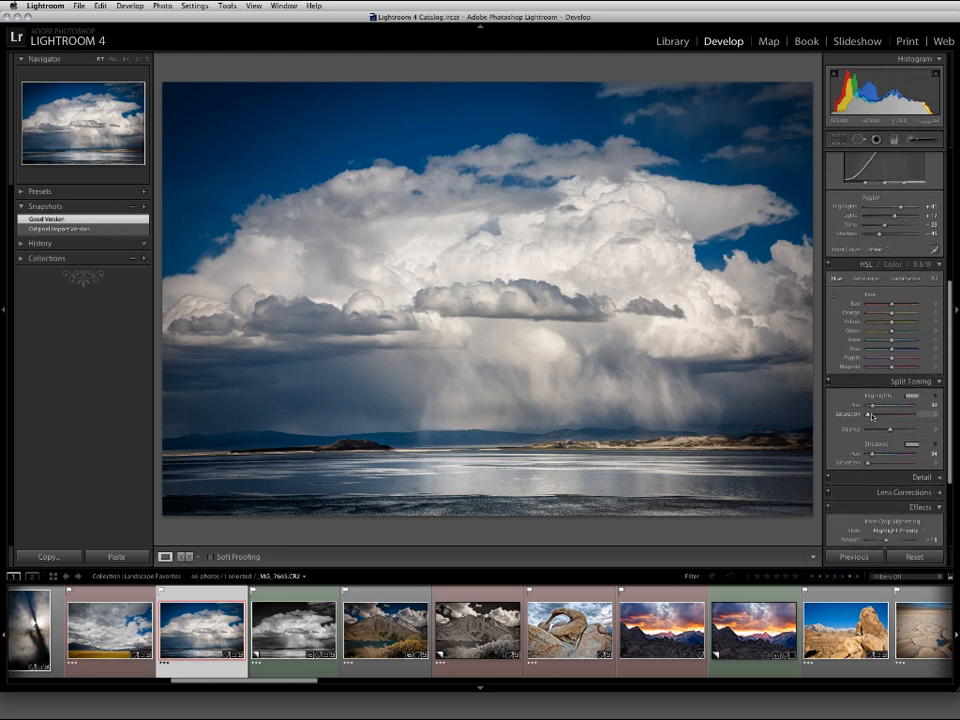
# Step: Raise Split Toning highlight saturation for a warm tint and save it as snapshot 'Warm Tone'
pyautogui.moveTo(873, 414); pyautogui.dragTo(885, 414)
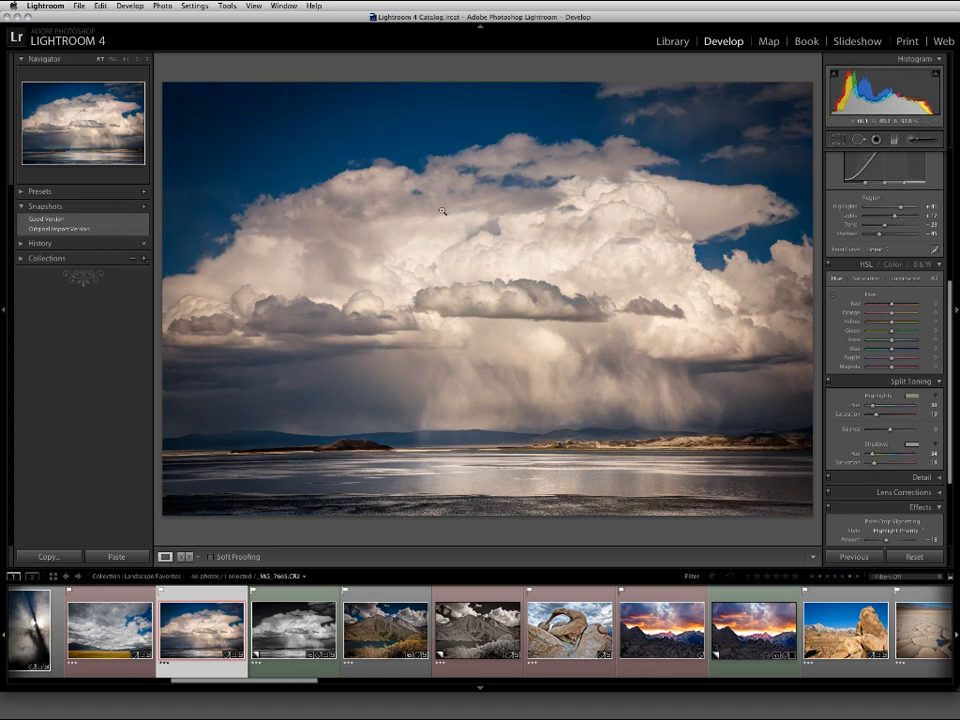
pyautogui.click(143, 206)
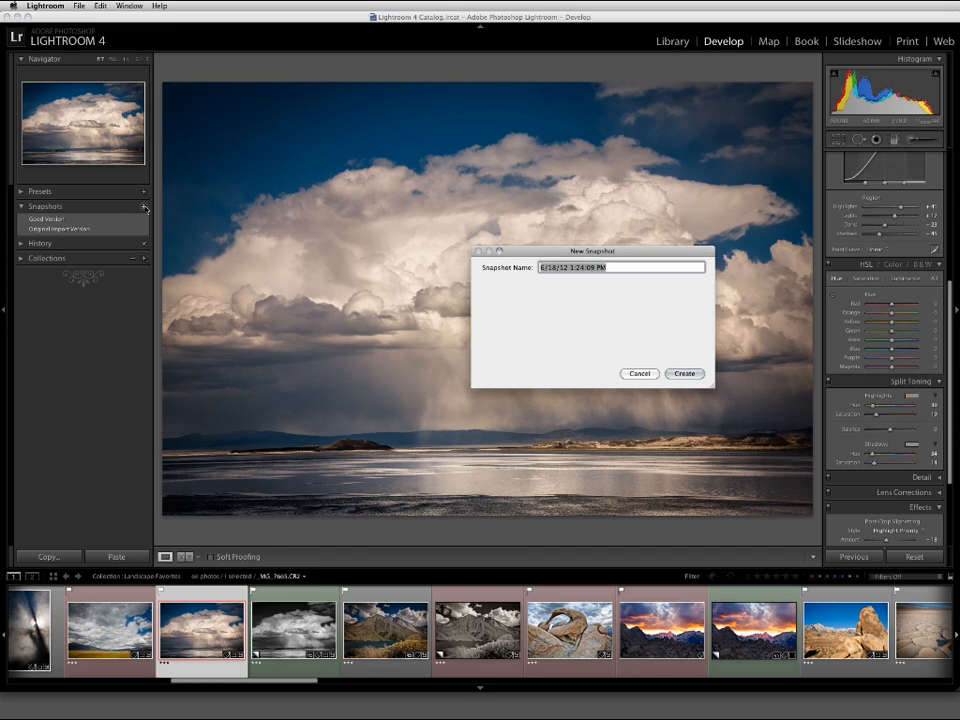
pyautogui.write('Warm Tone')
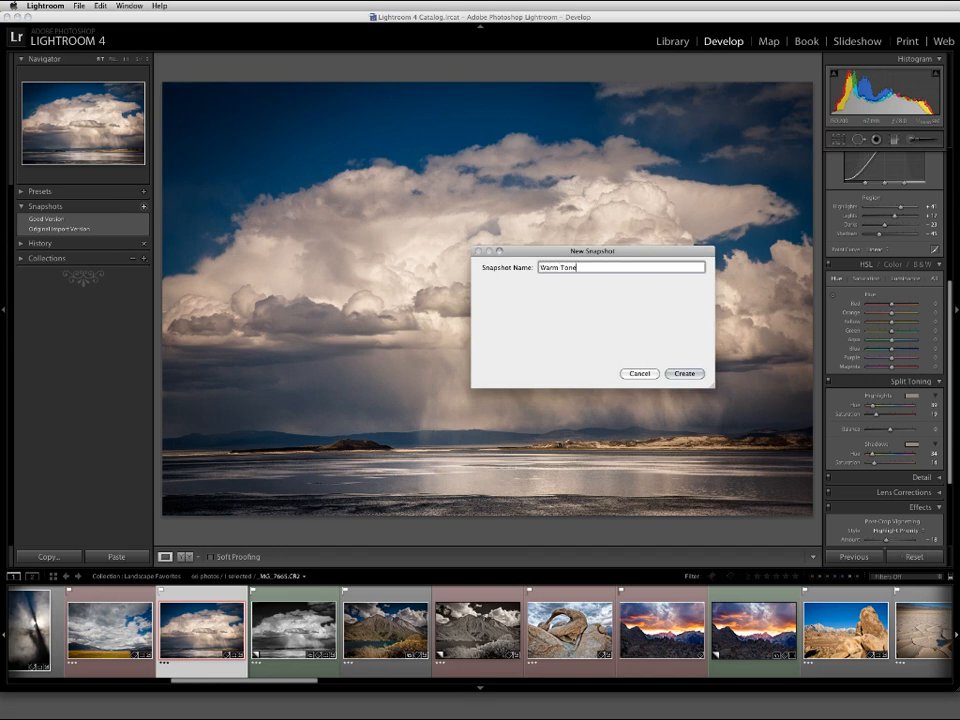
pyautogui.click(684, 373)
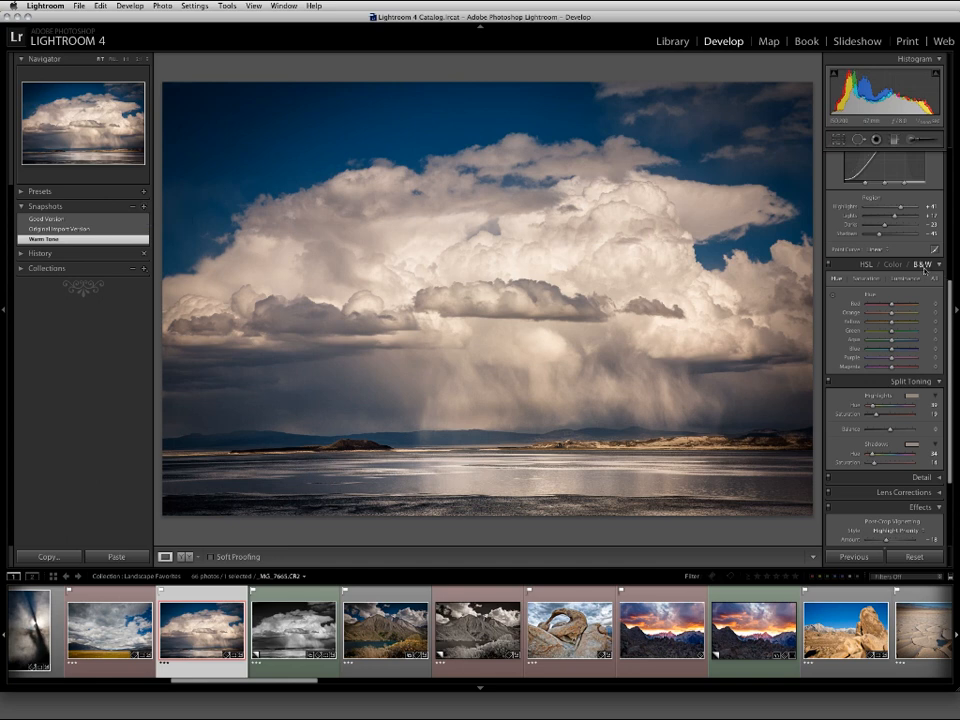
# Step: Convert to B&W, darken the sky with the Blue slider, and name a snapshot 'BW'
pyautogui.click(924, 264)
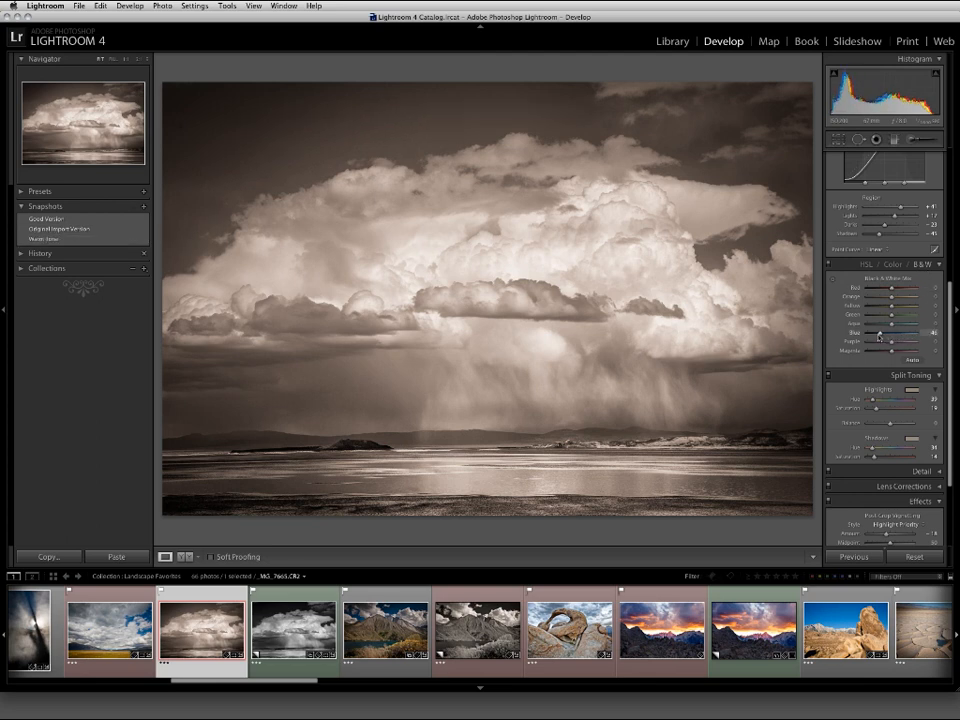
pyautogui.moveTo(878, 333); pyautogui.dragTo(895, 333)
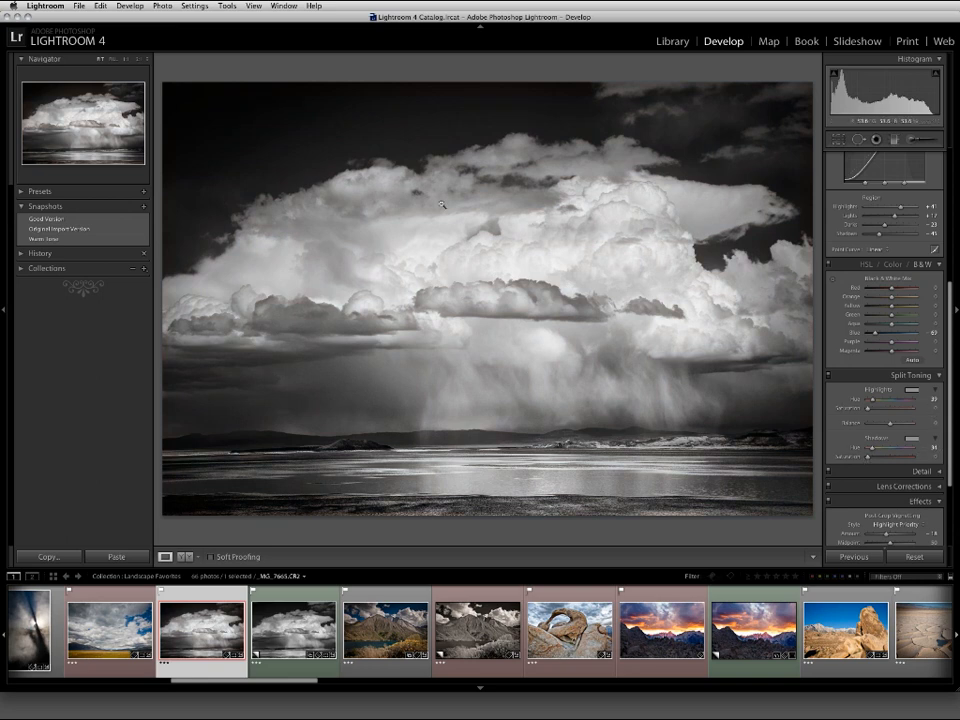
pyautogui.click(143, 207)
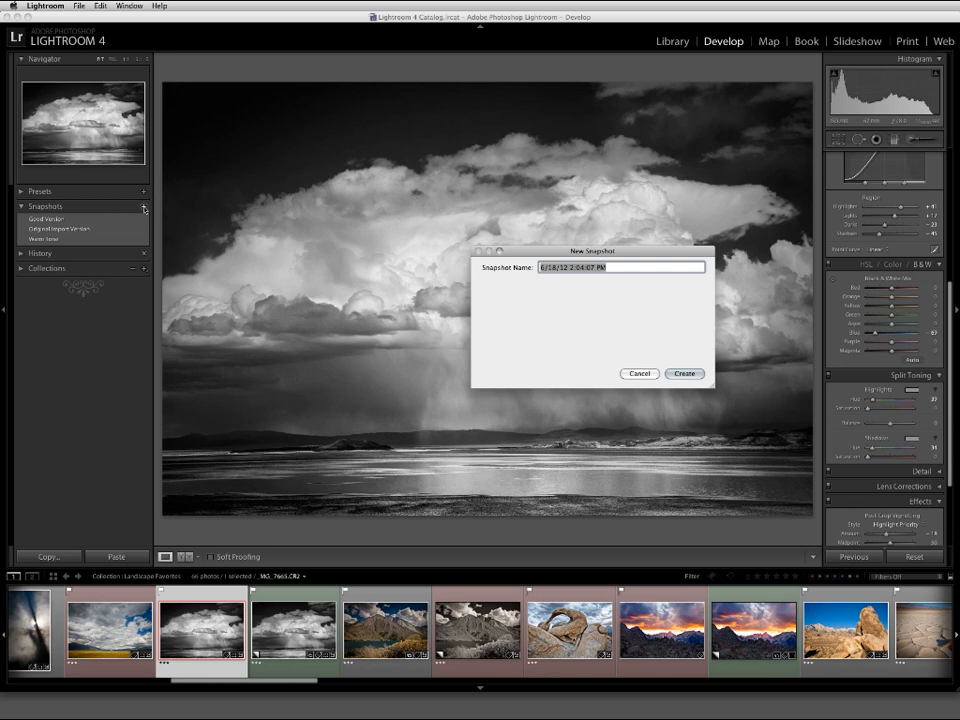
pyautogui.write('BW')
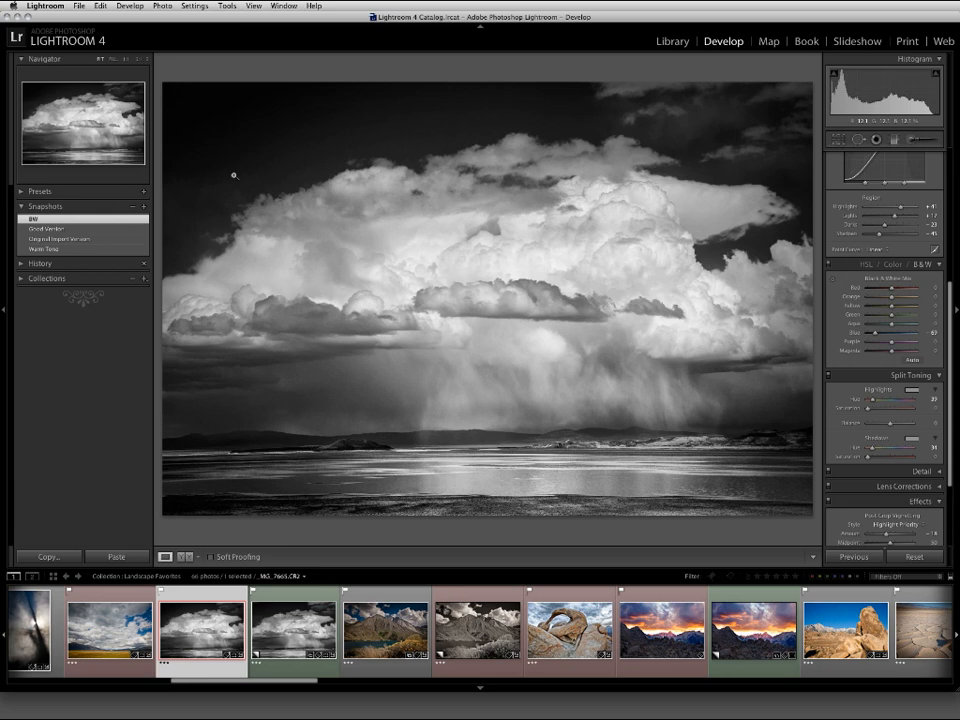
# Step: Preview the Original Import Version, Good Version and Warm Tone snapshots, then return to BW
pyautogui.click(60, 238)
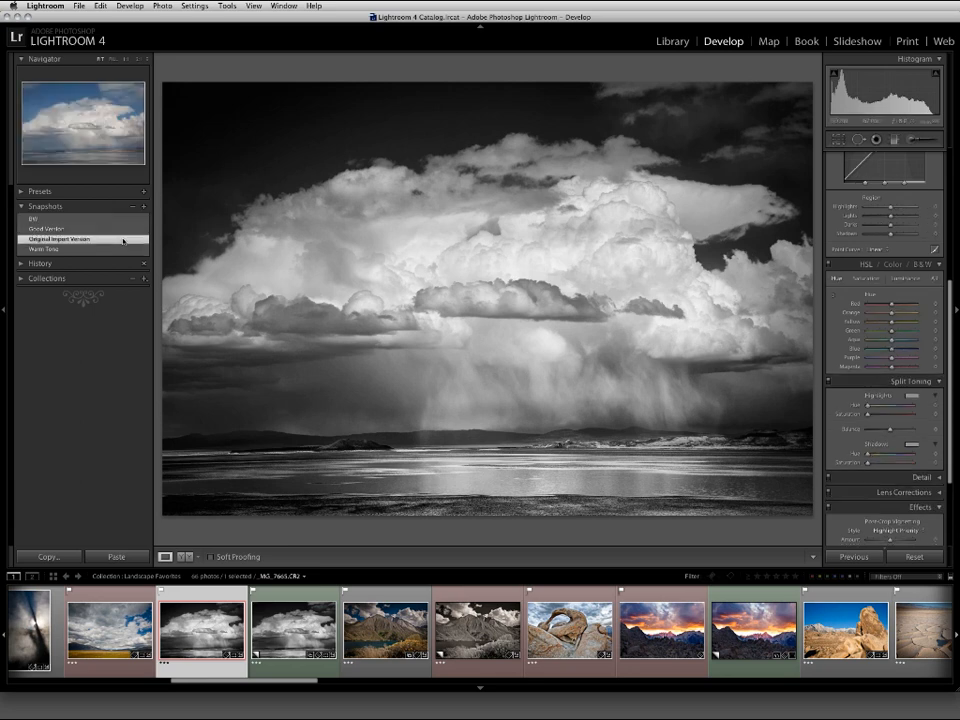
pyautogui.click(59, 238)
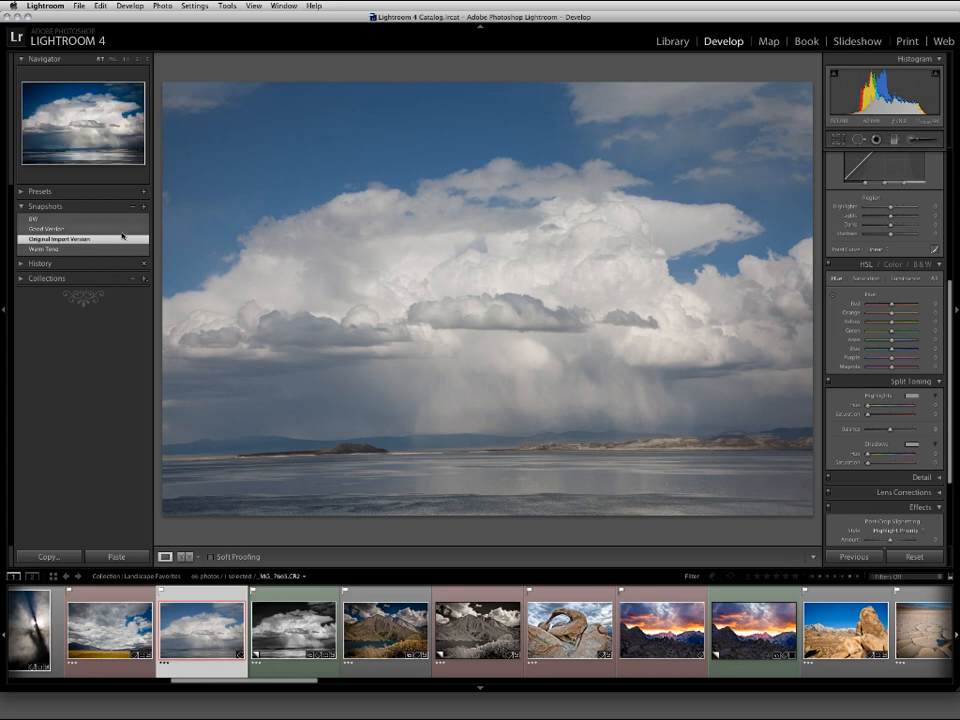
pyautogui.click(46, 228)
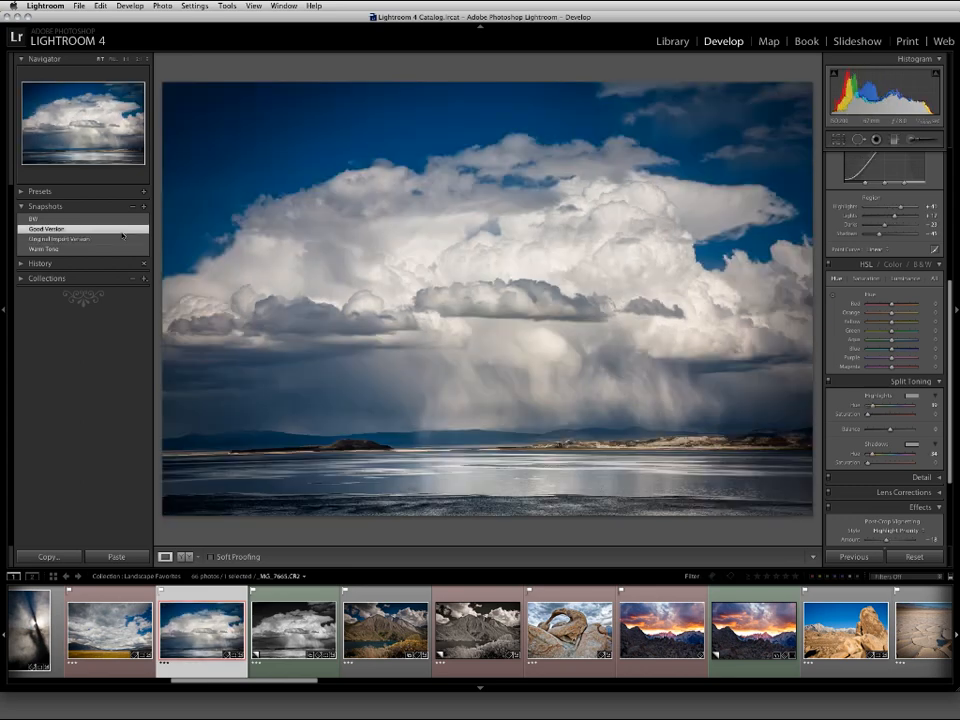
pyautogui.click(44, 248)
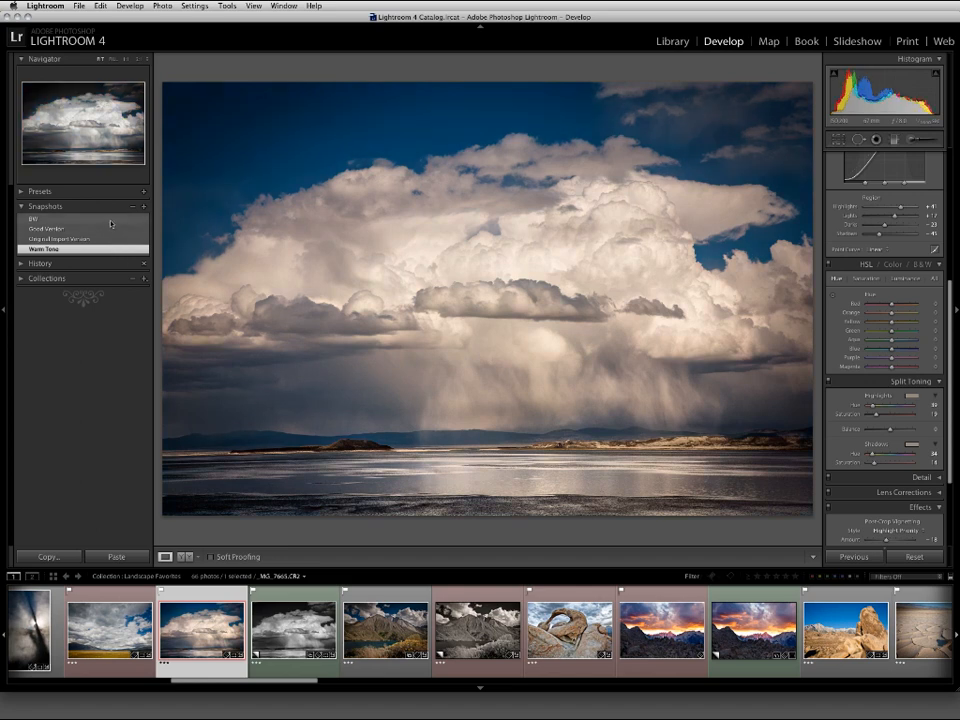
pyautogui.click(35, 218)
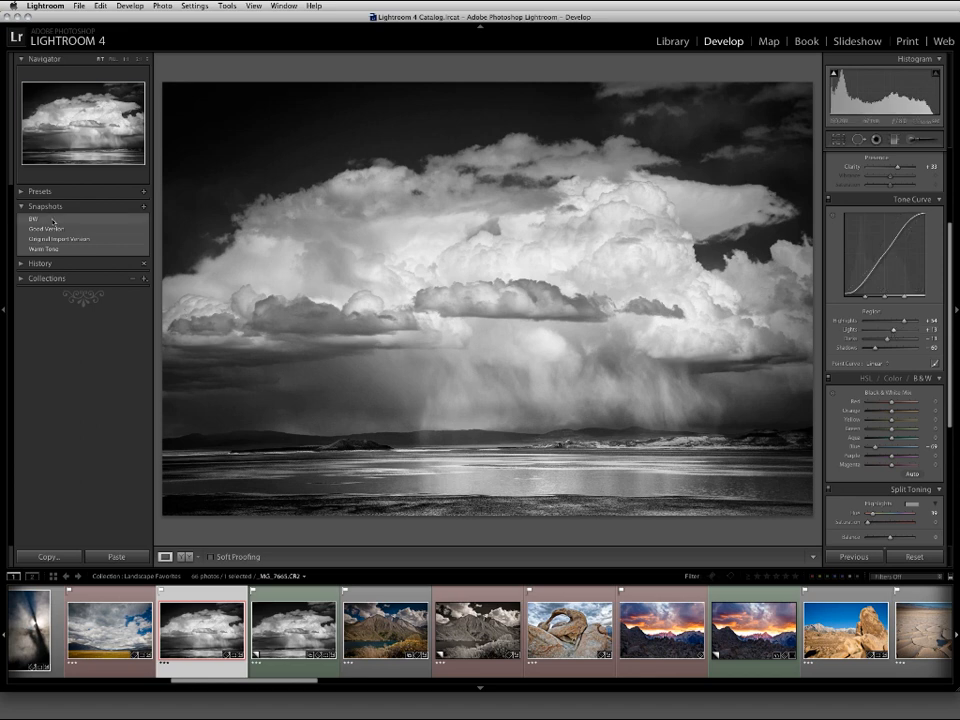
# Step: Right-click the BW snapshot to view its options
pyautogui.rightClick(32, 218)
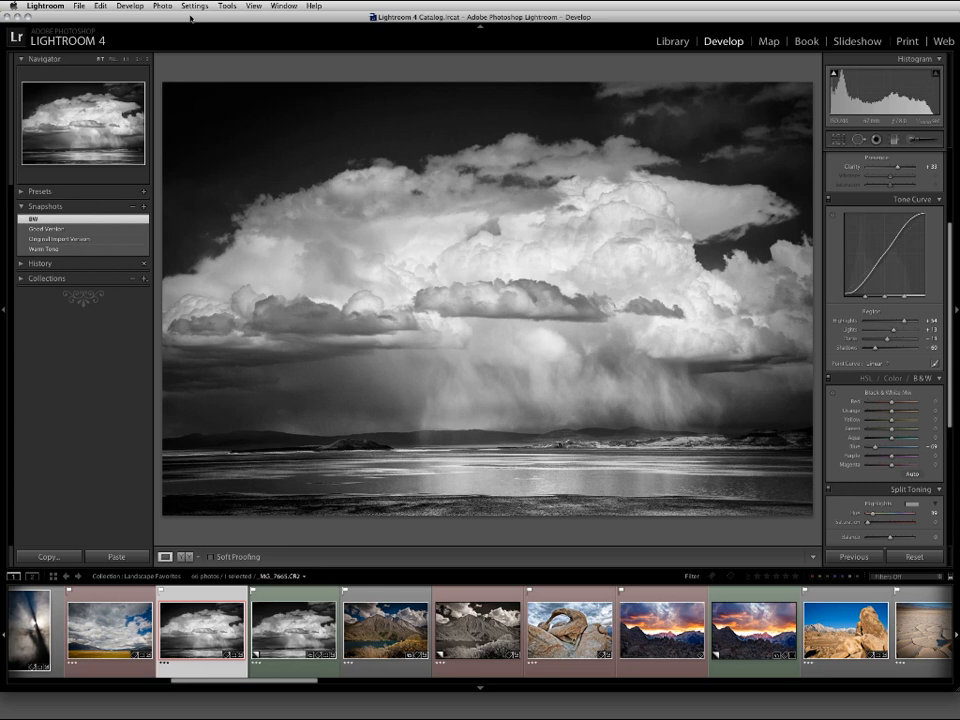
pyautogui.moveTo(210, 62)
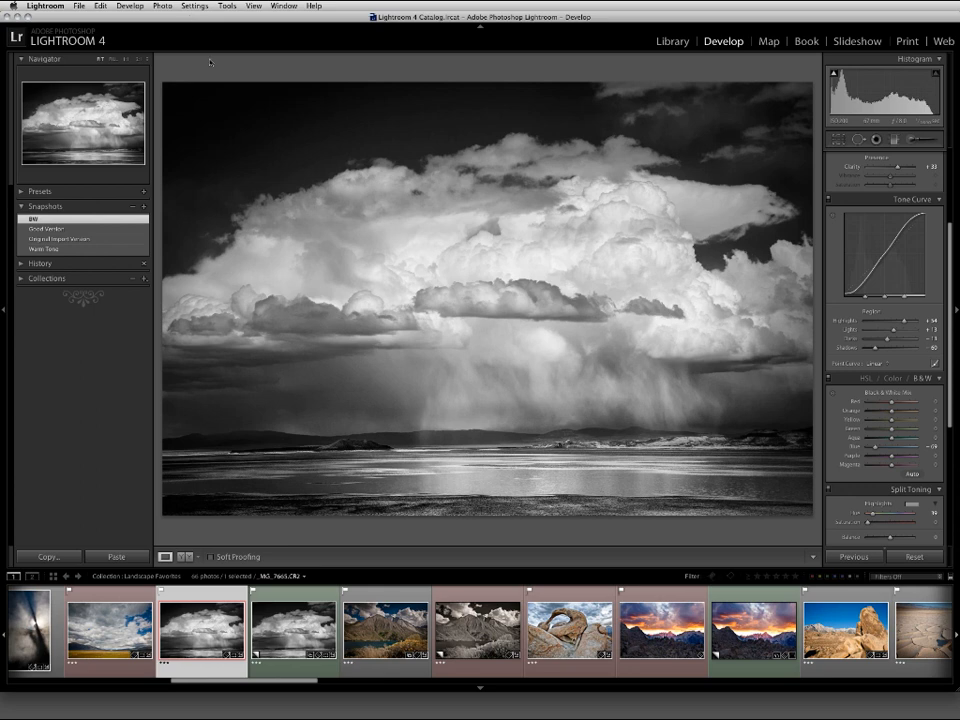
# Step: Copy Good Version's settings to Before and show Warm Tone as the After image
pyautogui.click(46, 229)
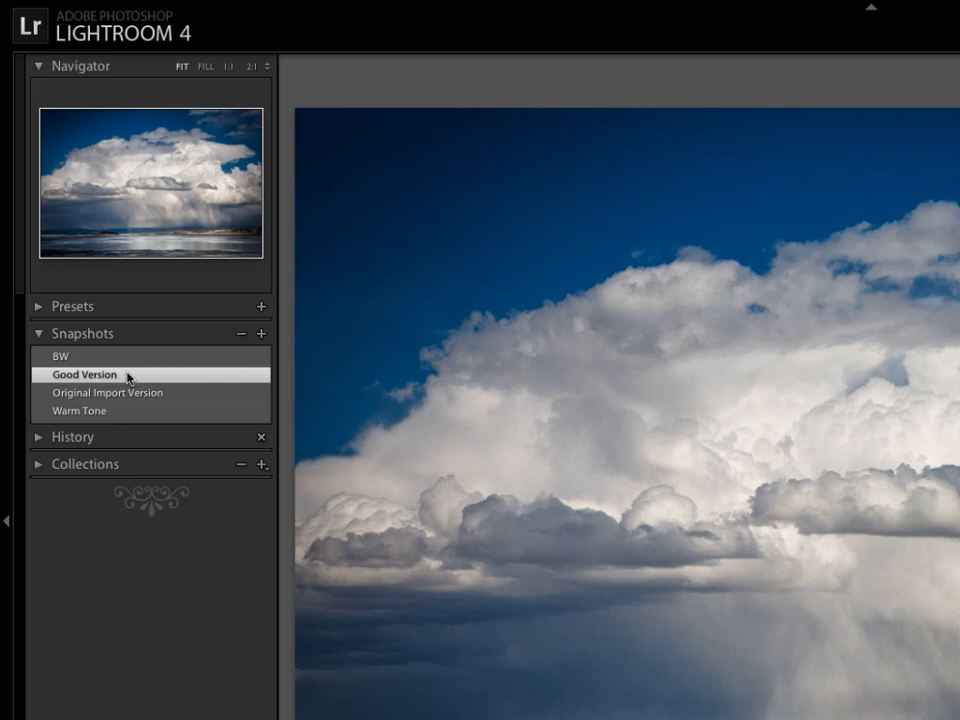
pyautogui.rightClick(85, 385)
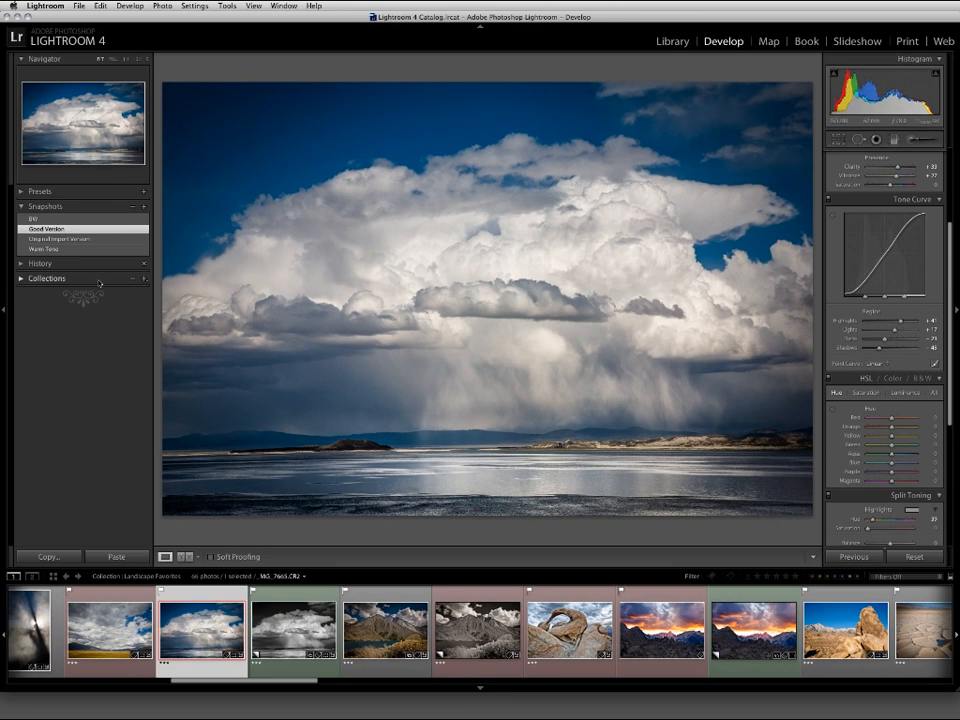
pyautogui.click(44, 248)
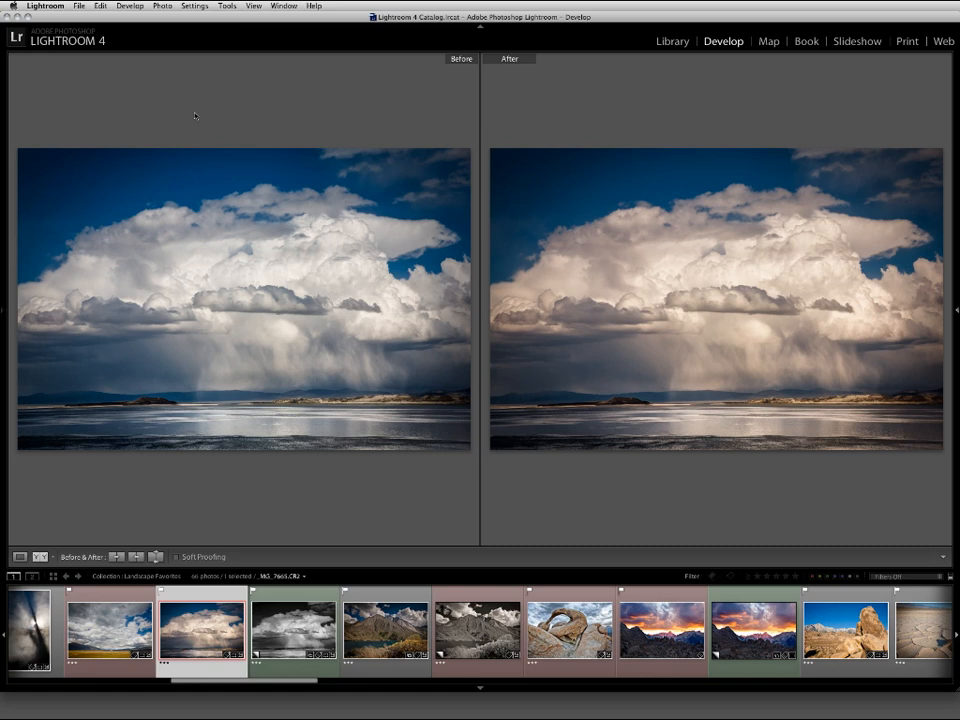
# Step: Bring back the side panels with Tab and switch to Loupe view
pyautogui.press('Tab')
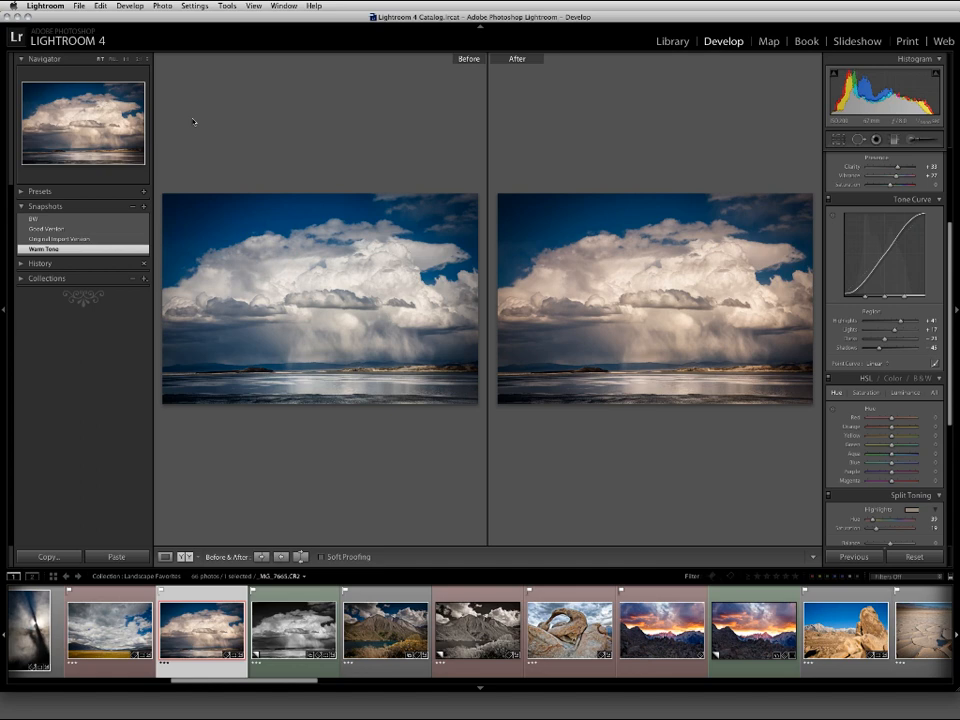
pyautogui.click(165, 557)
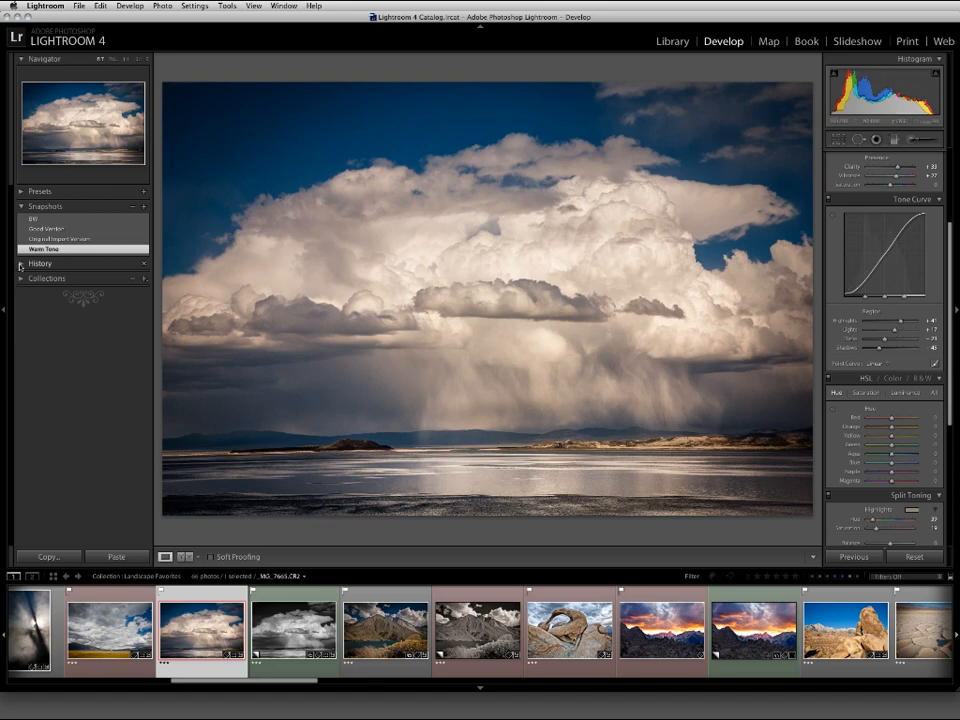
# Step: Copy the original Import history step to Before, then open the Point Bonita folder in Library
pyautogui.click(40, 263)
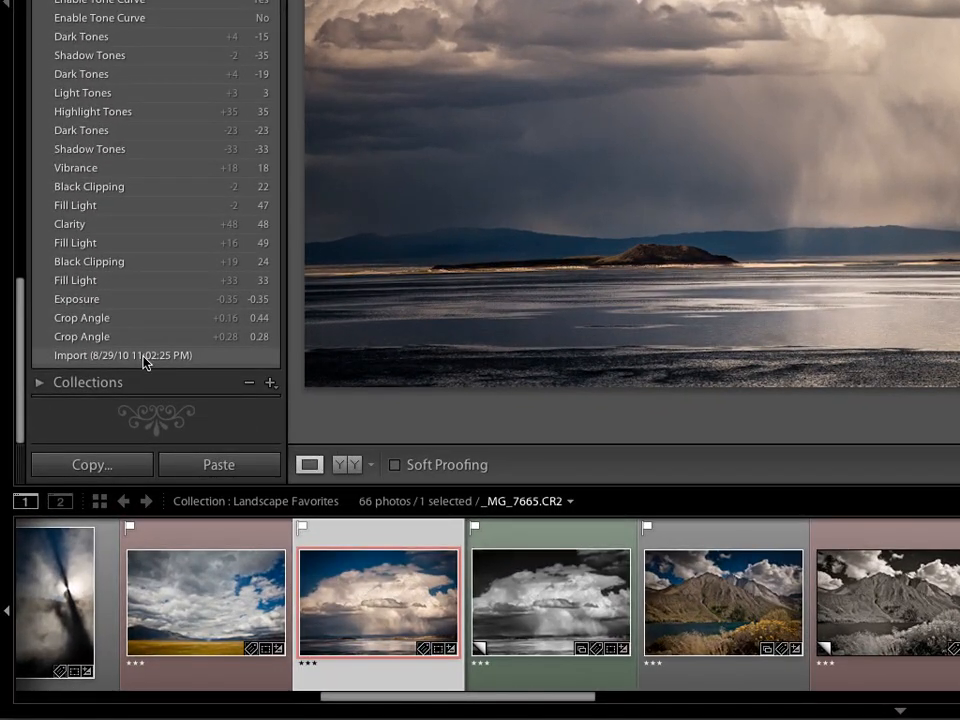
pyautogui.rightClick(123, 355)
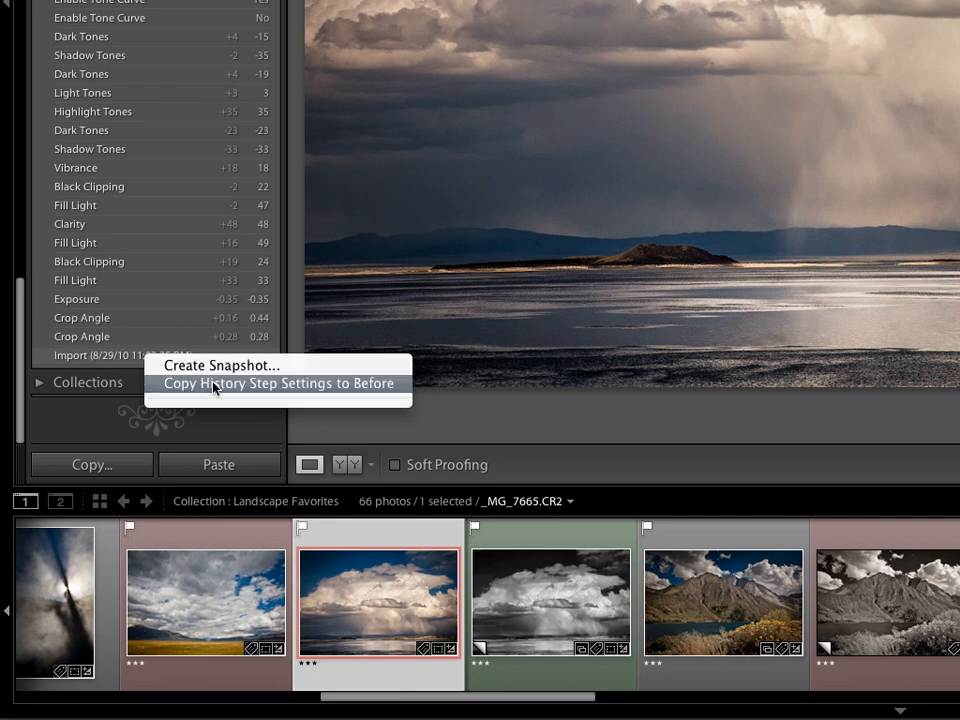
pyautogui.click(277, 383)
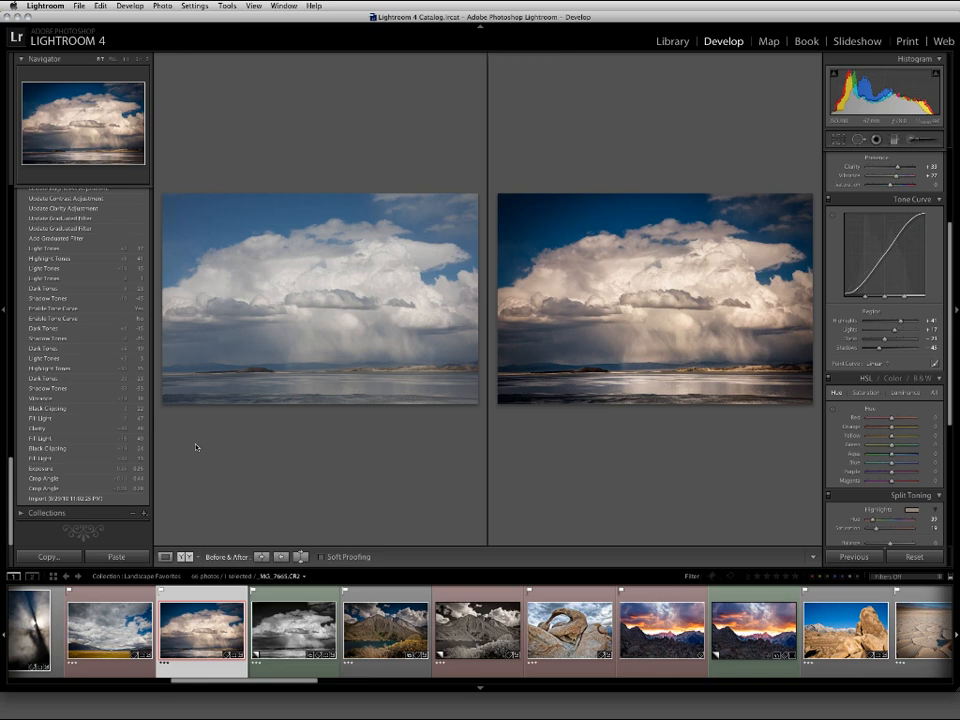
pyautogui.click(165, 557)
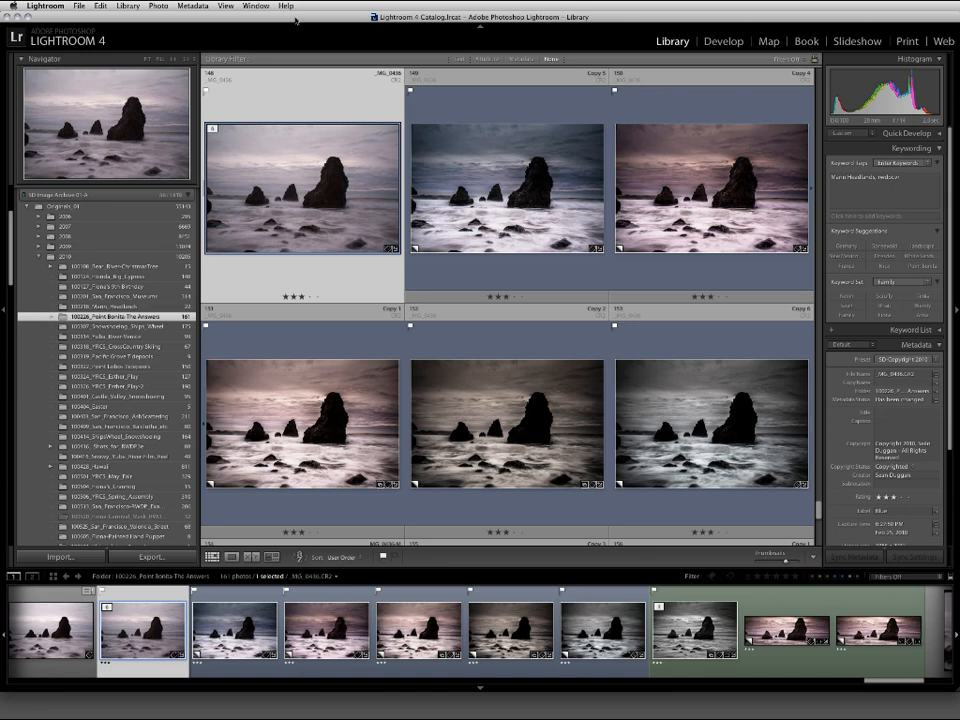
pyautogui.click(302, 188)
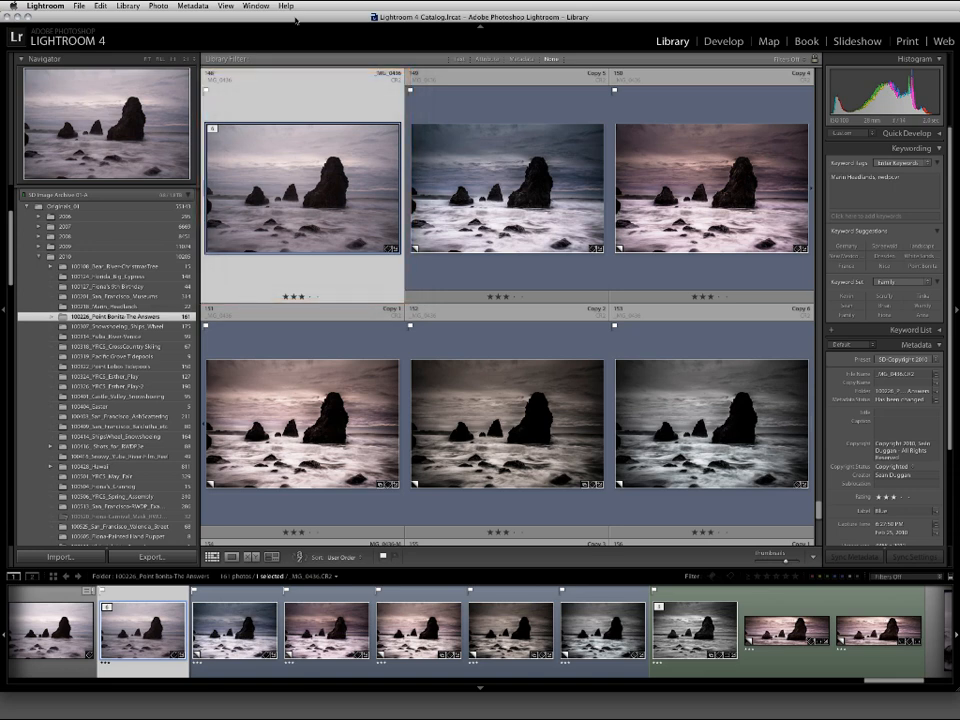
pyautogui.rightClick(302, 190)
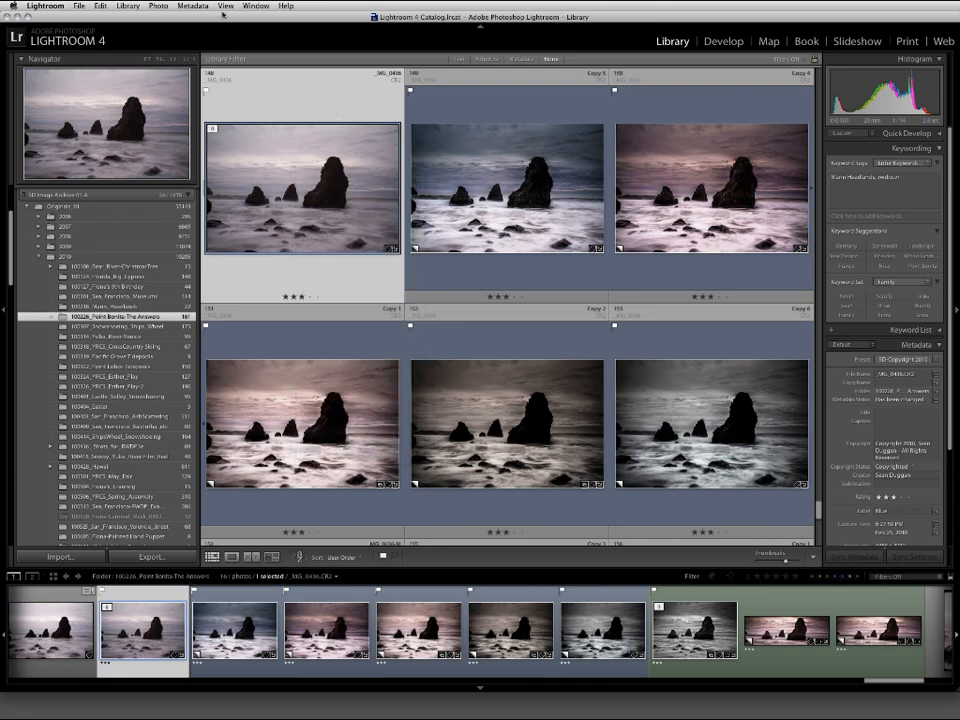
pyautogui.click(158, 5)
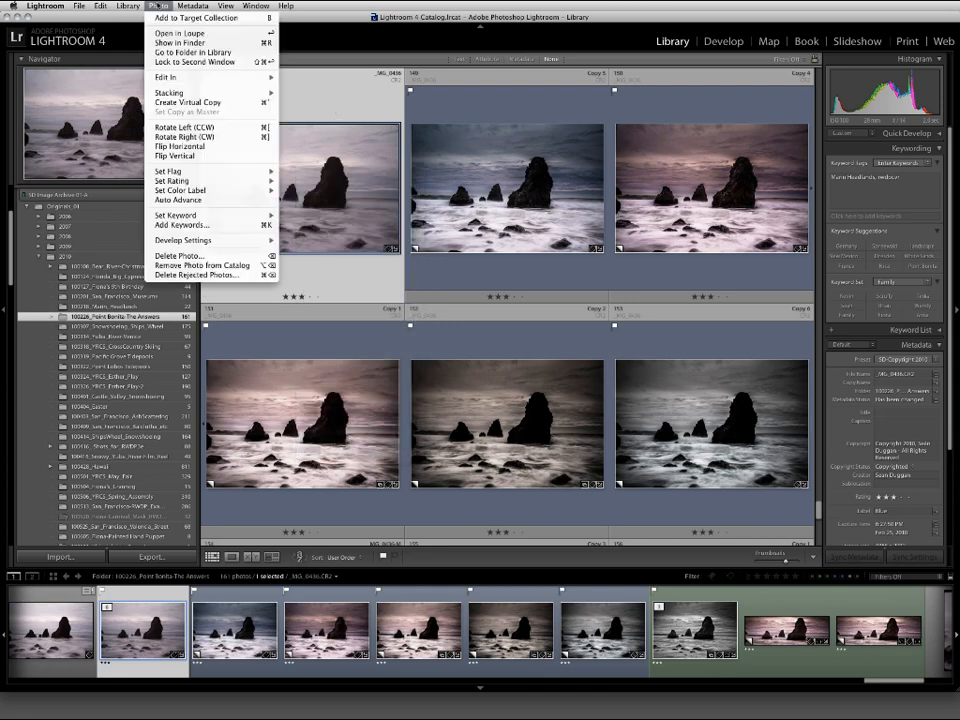
pyautogui.moveTo(192, 52)
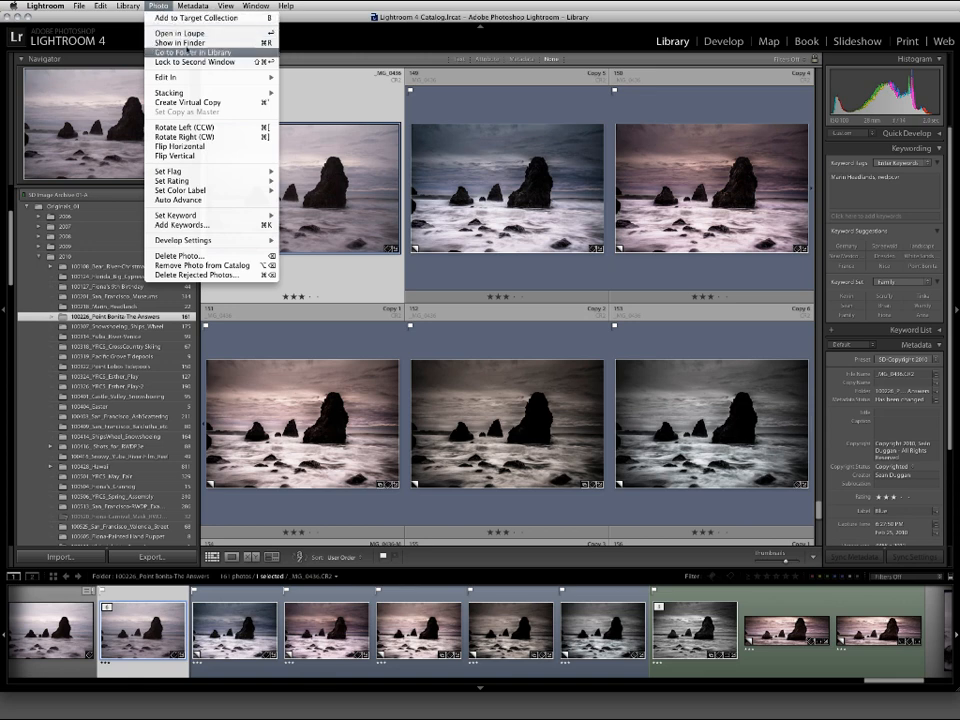
pyautogui.moveTo(188, 102)
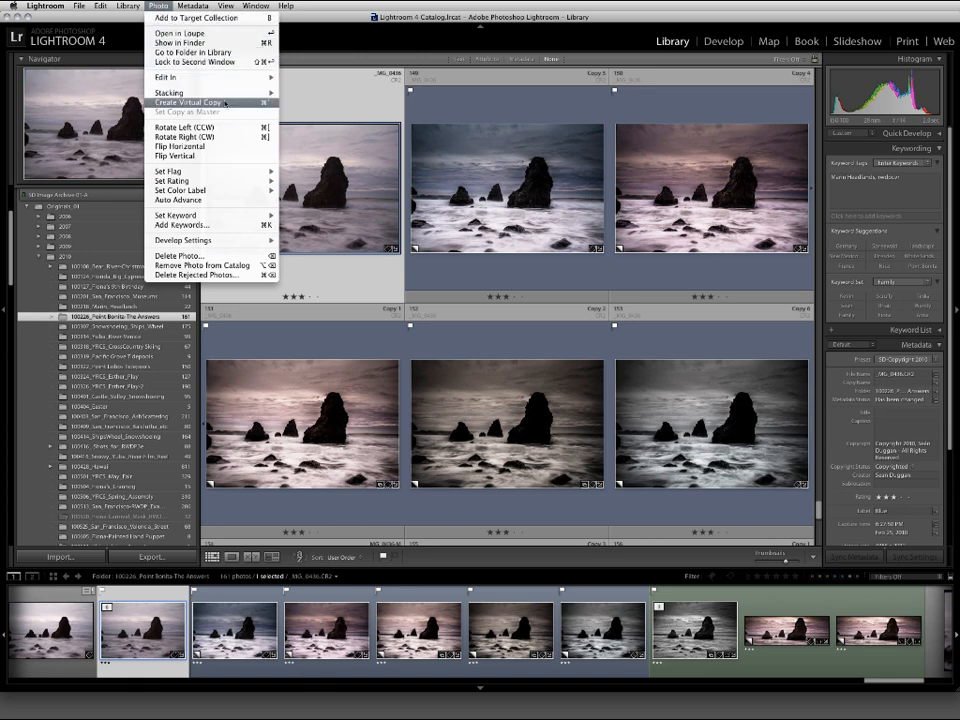
pyautogui.click(188, 102)
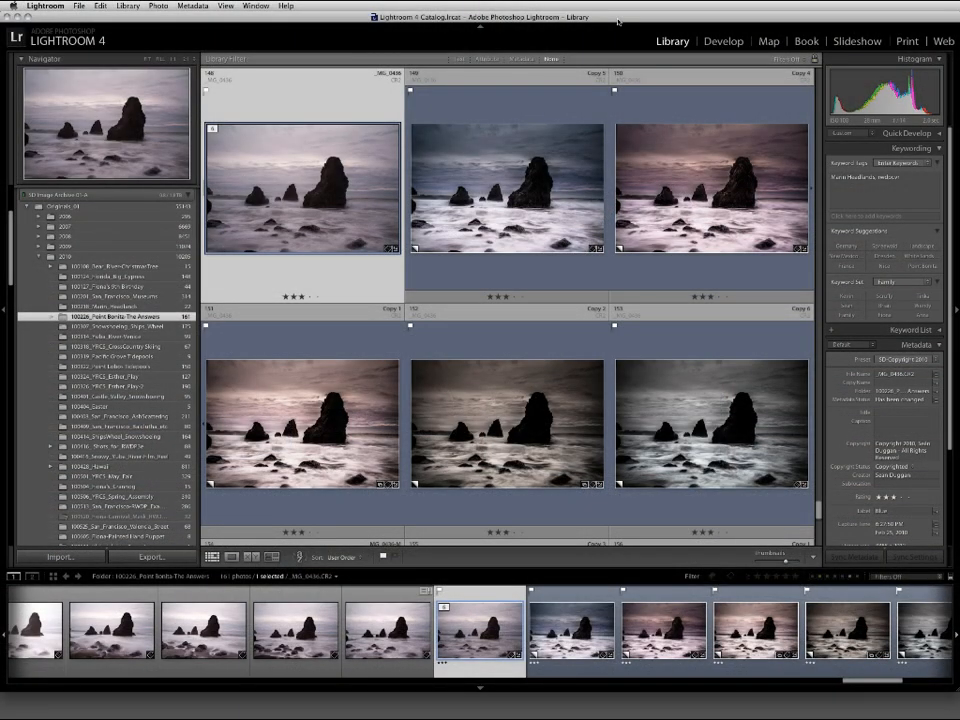
# Step: Cmd-select five Point Bonita virtual copies in the filmstrip and invoke Survey with N
pyautogui.click(506, 187)
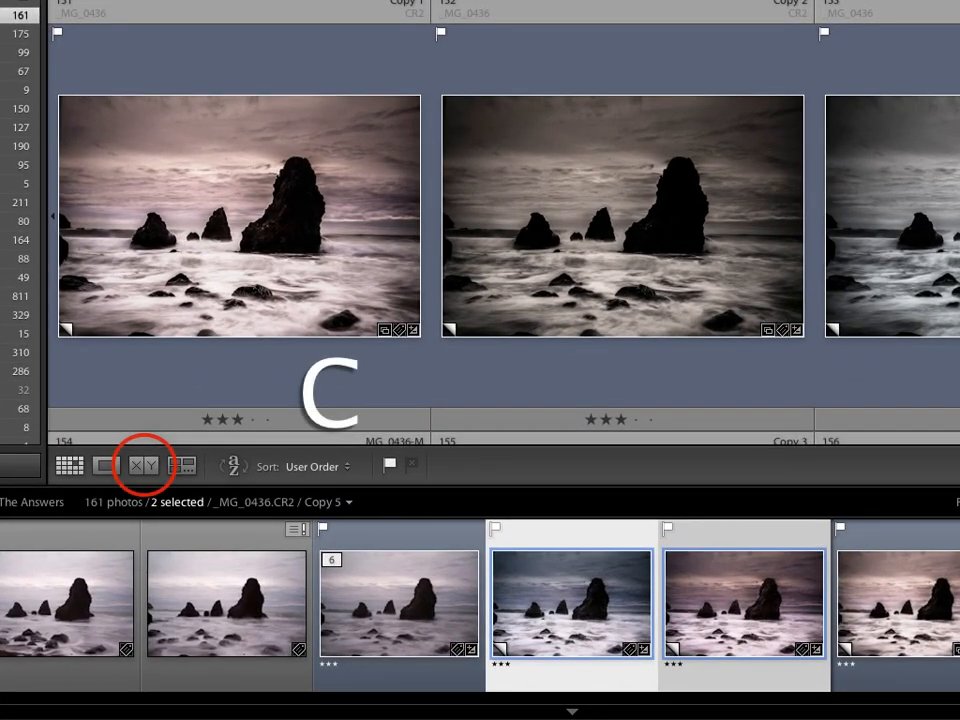
pyautogui.click(143, 465)
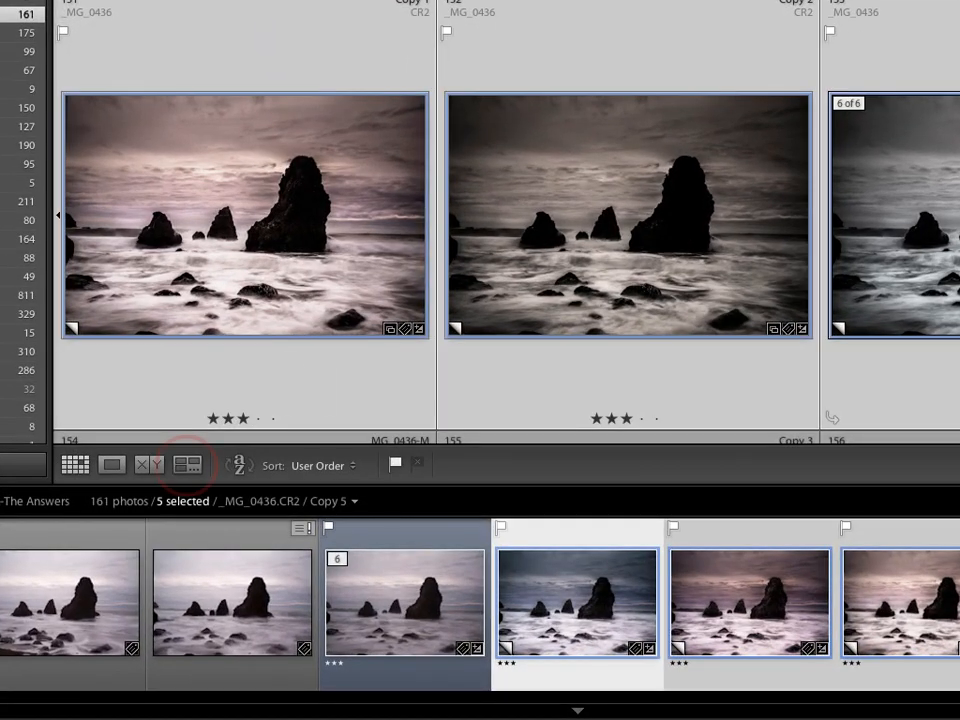
pyautogui.press('n')
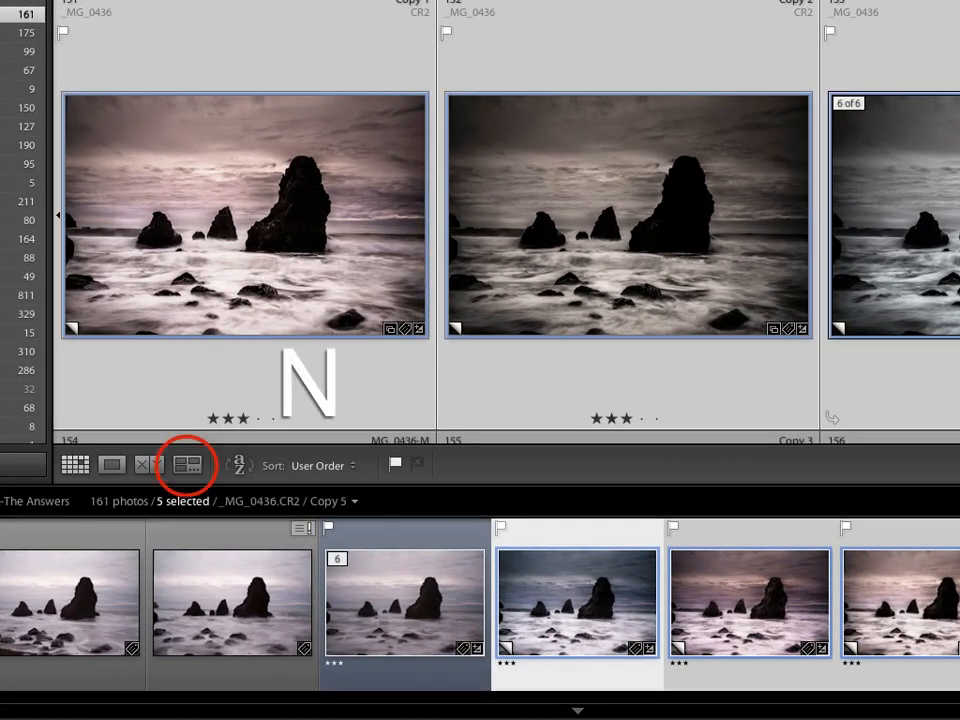
# Step: Switch to Survey view to show the five selected Point Bonita versions side by side
pyautogui.click(188, 464)
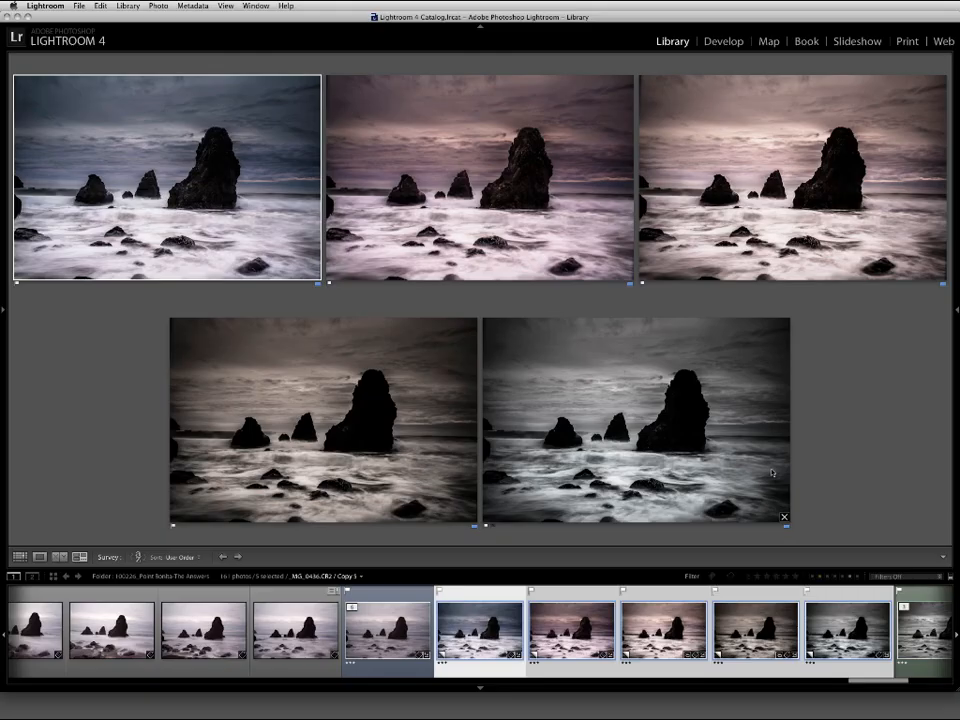
pyautogui.moveTo(910, 395)
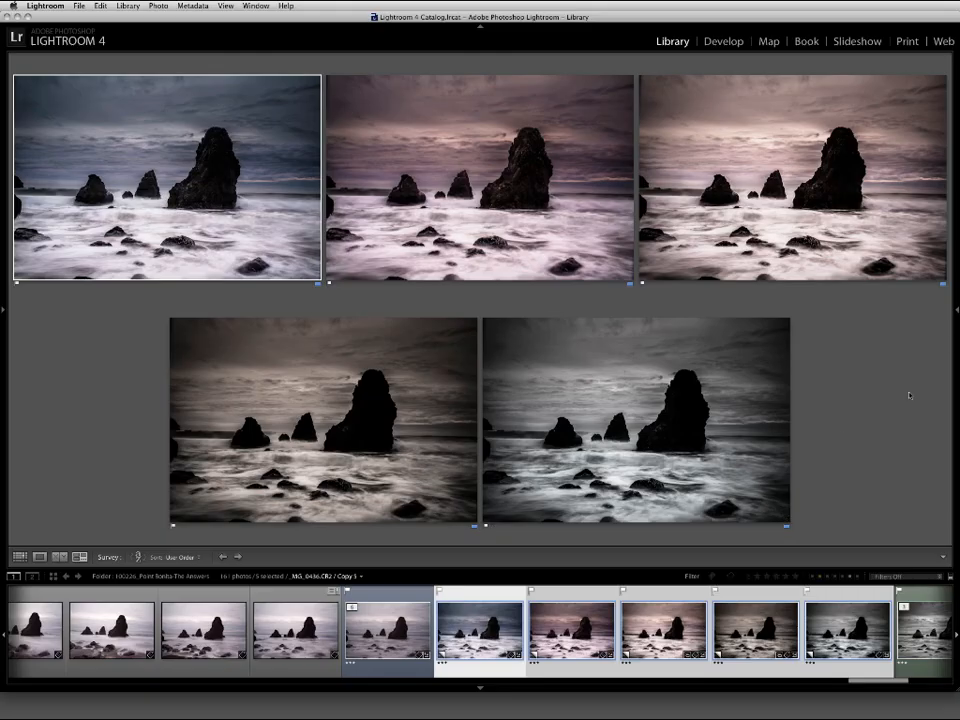